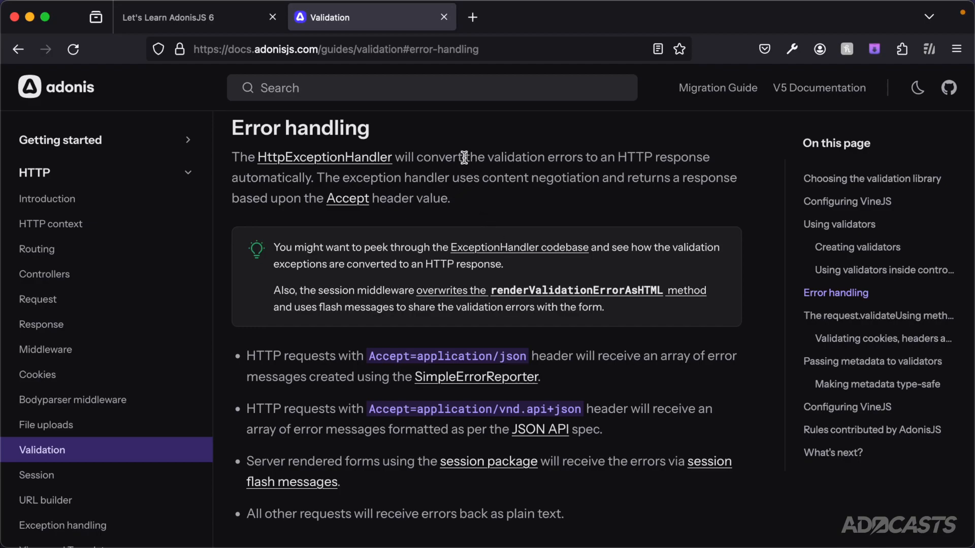
Read the docs on validation errors being flashed to session for server-rendered forms
left_click_drag(489, 156, 328, 177)
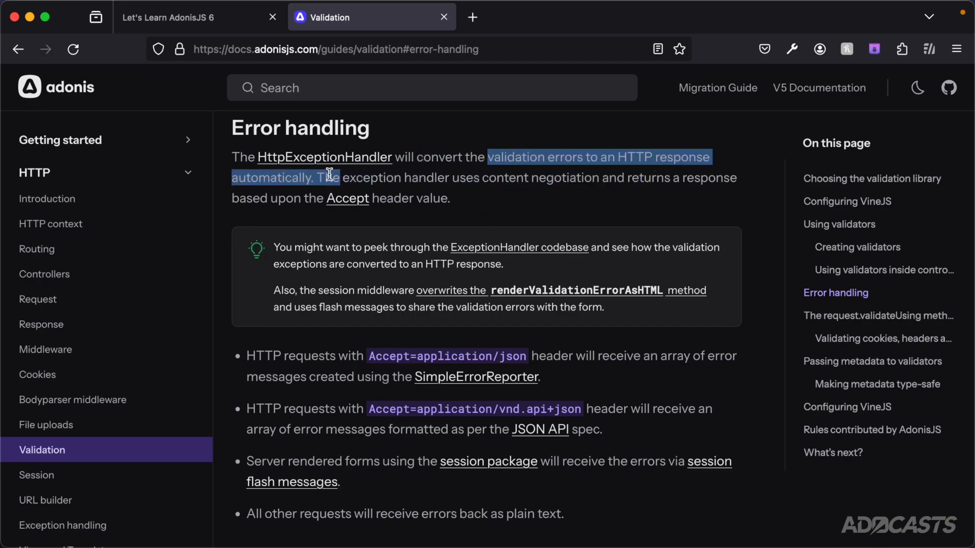
left_click_drag(328, 177, 451, 198)
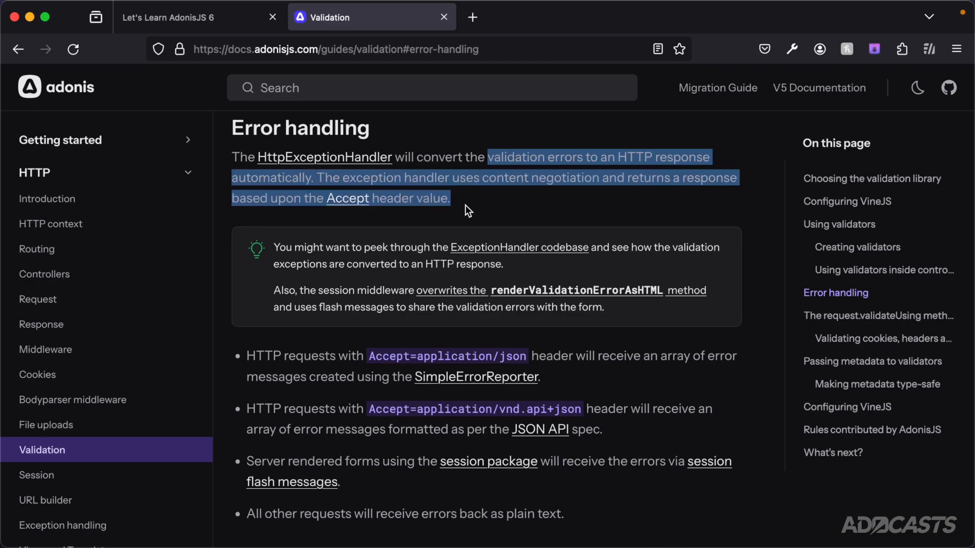
left_click(486, 177)
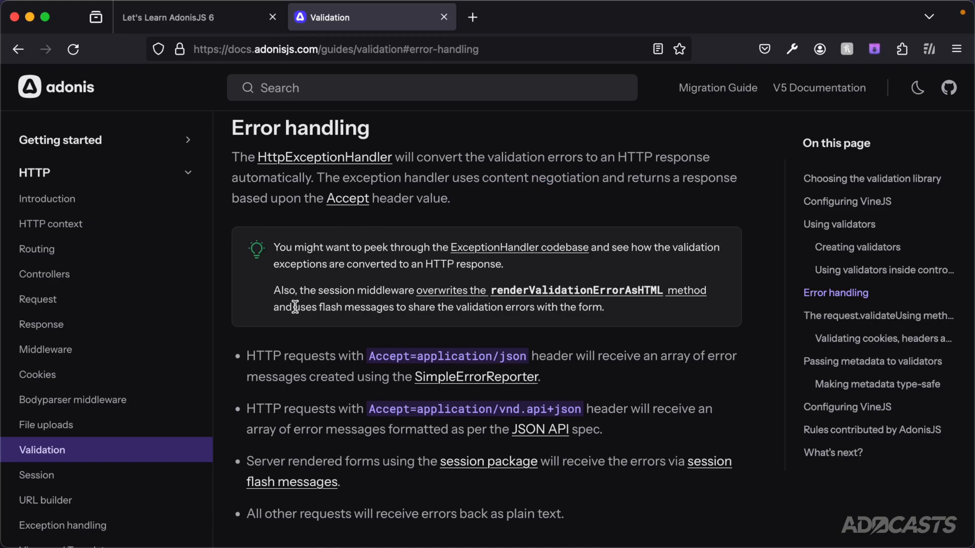
left_click_drag(247, 355, 527, 355)
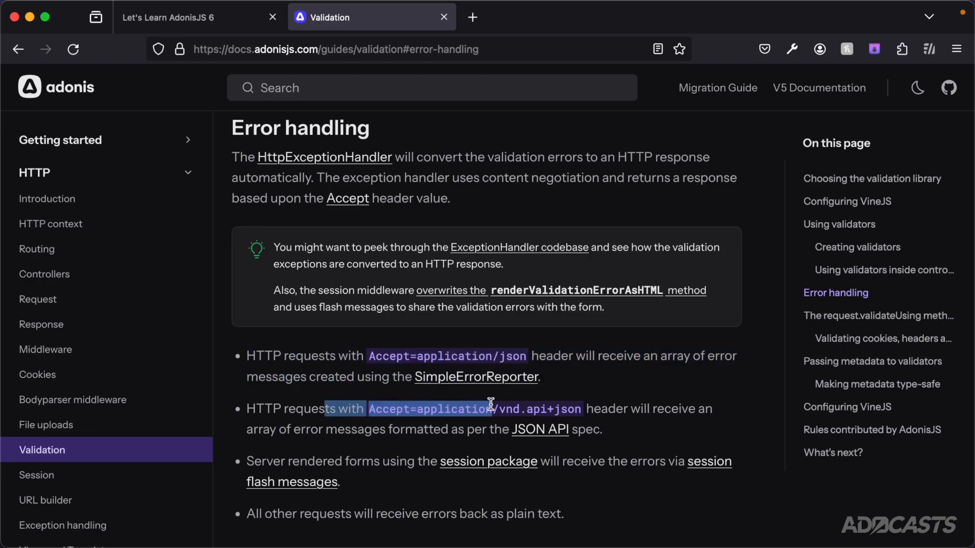
left_click_drag(489, 408, 615, 408)
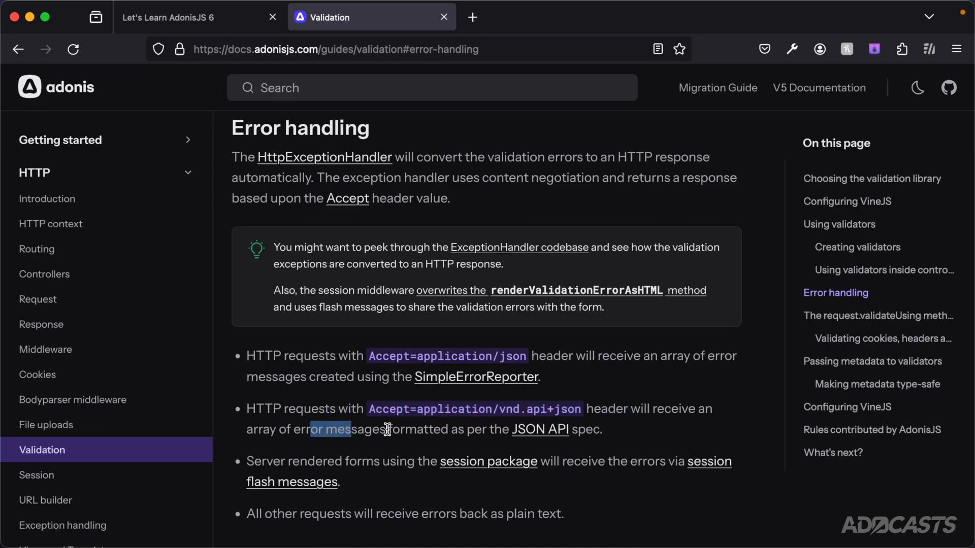
left_click_drag(387, 428, 606, 428)
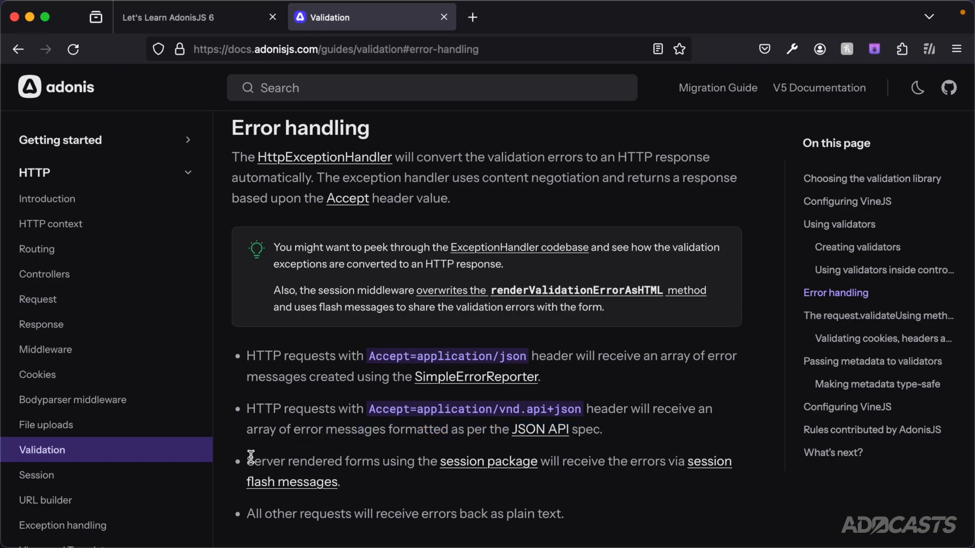
left_click_drag(250, 461, 439, 461)
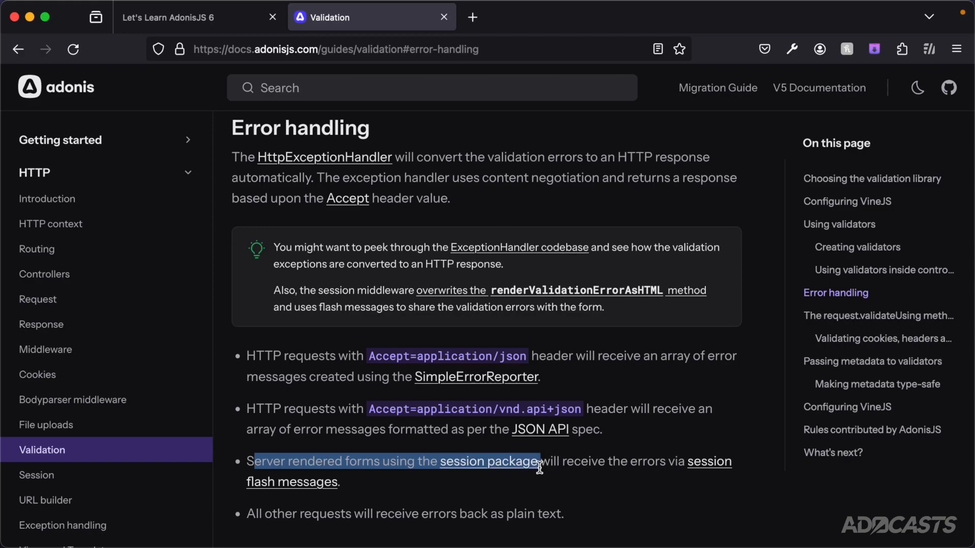
left_click_drag(540, 461, 339, 482)
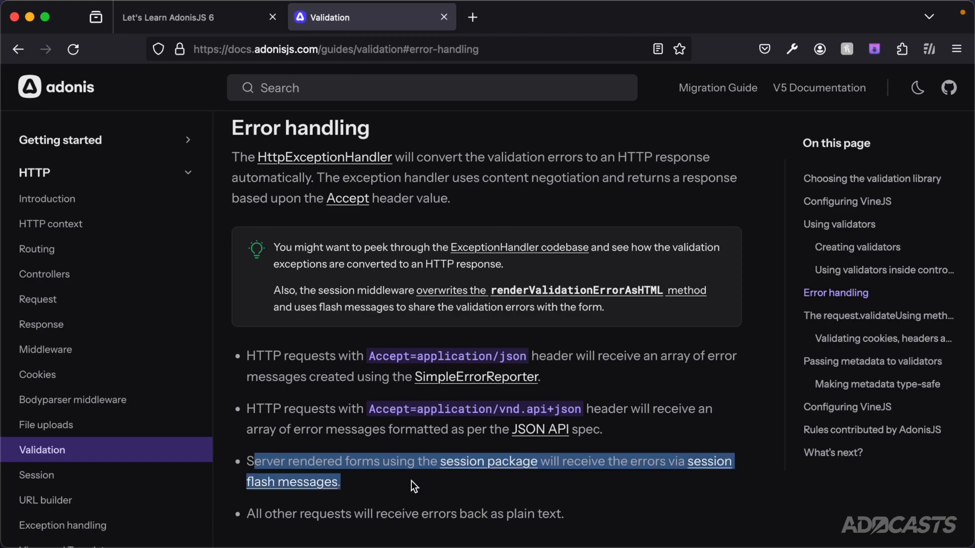
left_click(413, 485)
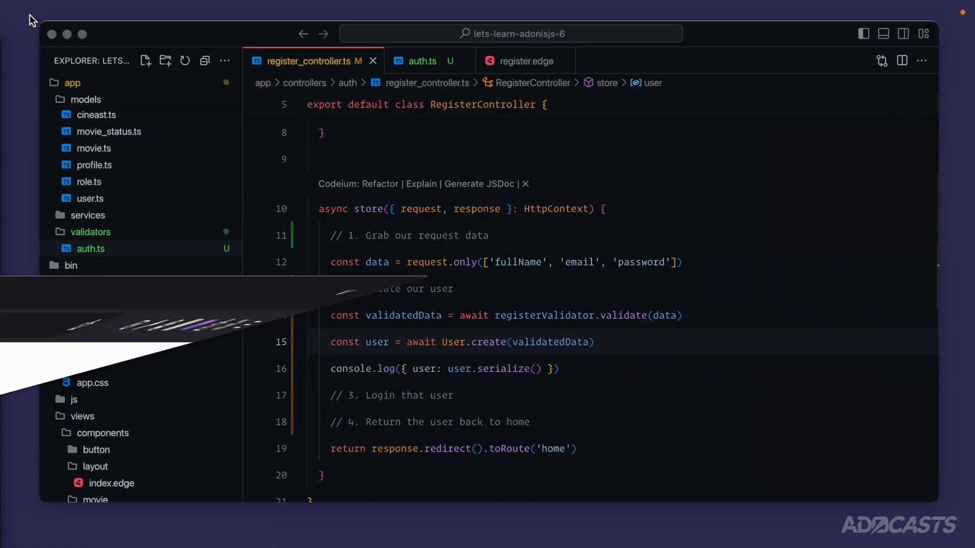
Add {{ inspect(flashMessages.get(...)) }} on a new line after csrfField in register.edge
left_click(524, 61)
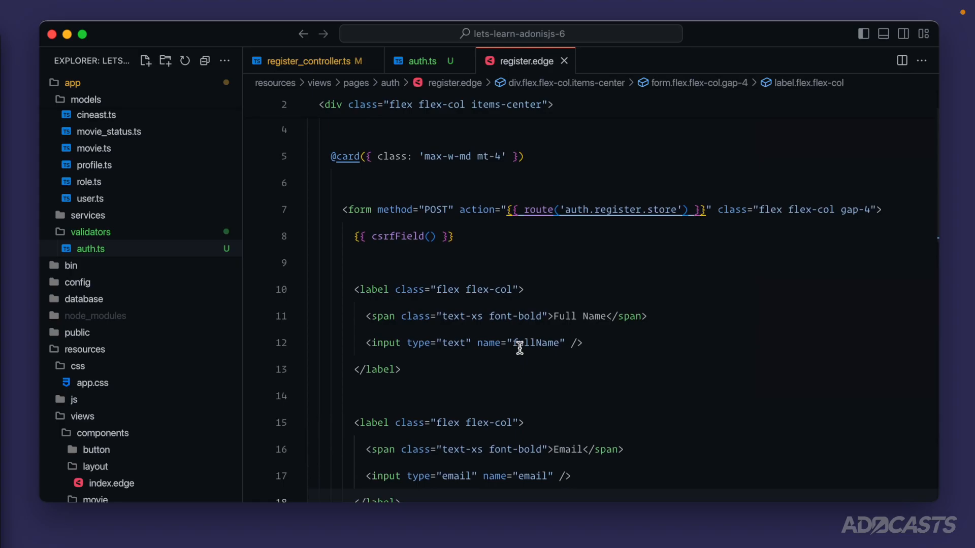
key("enter")
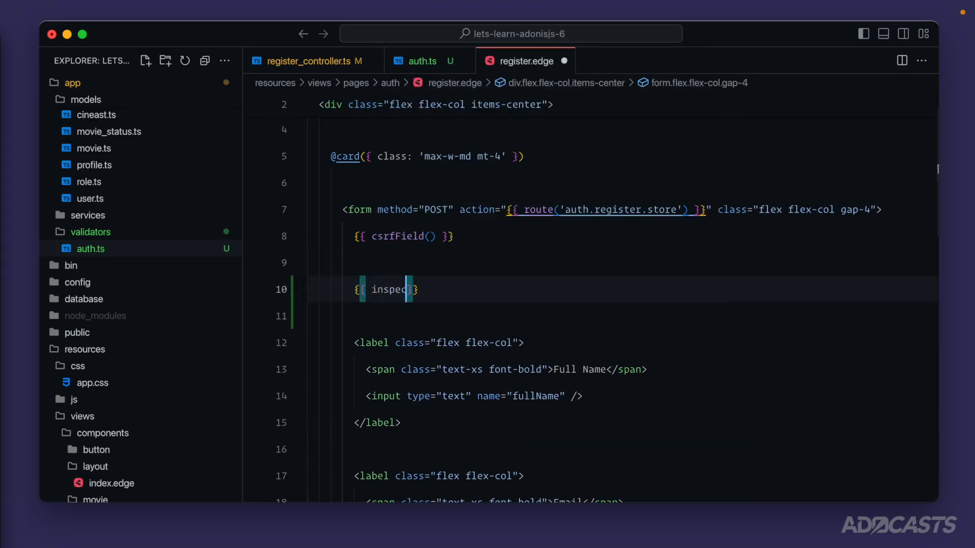
type("()")
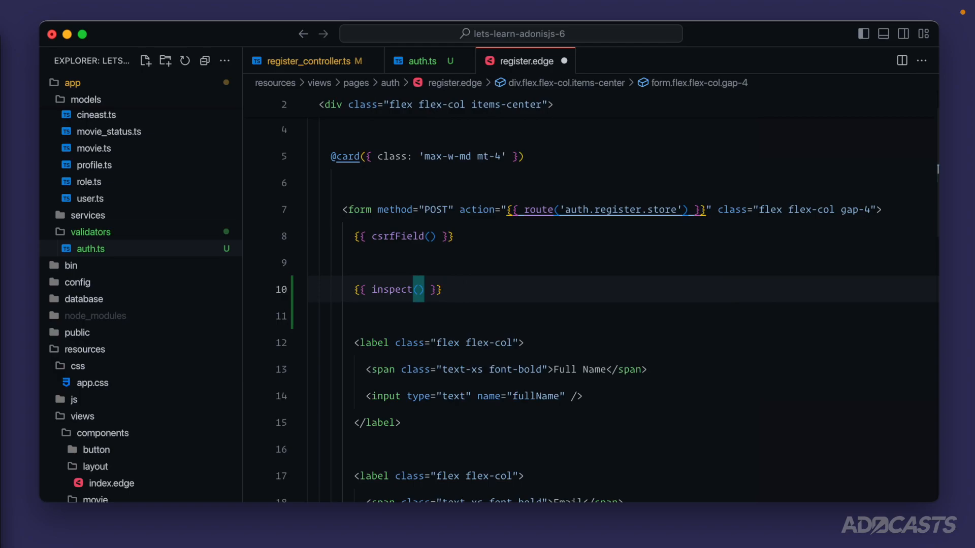
type("flashMessages")
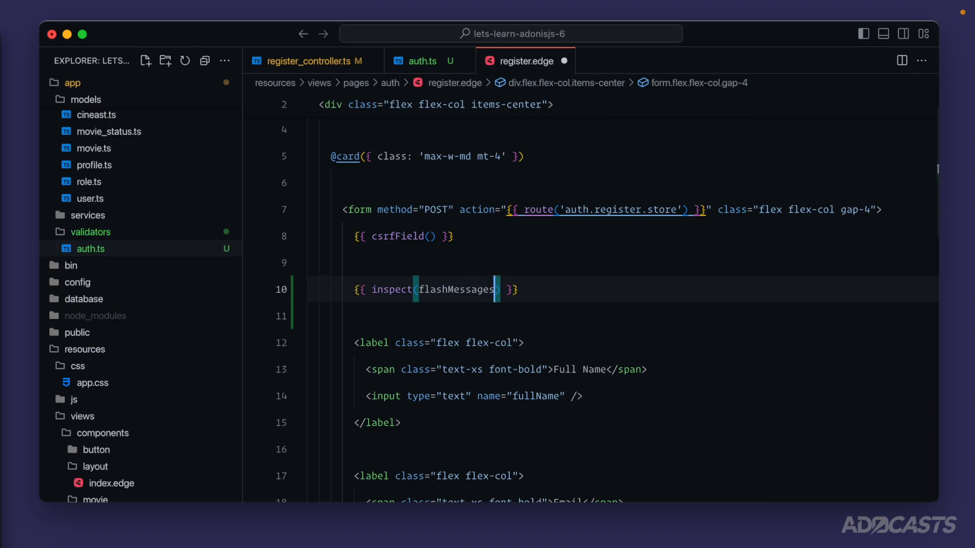
type(".has(")
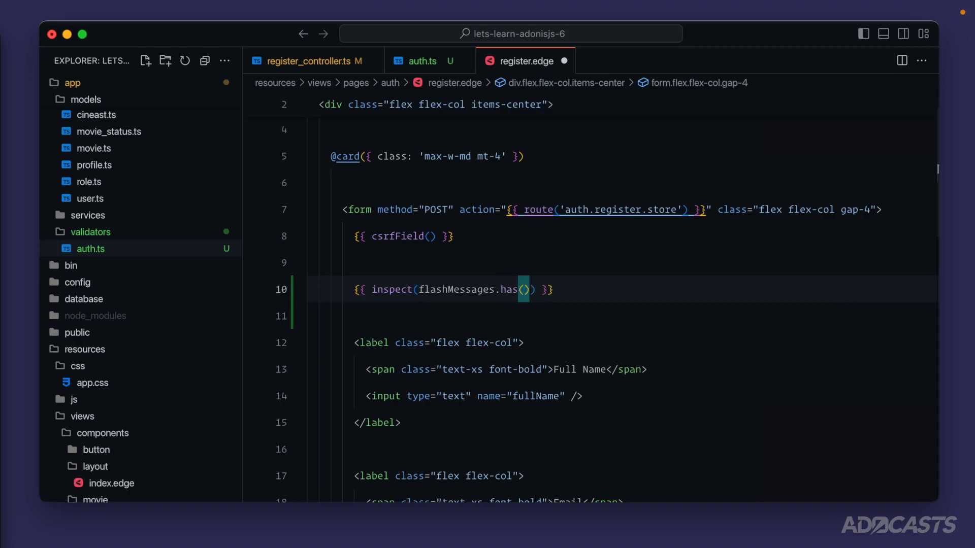
type("get")
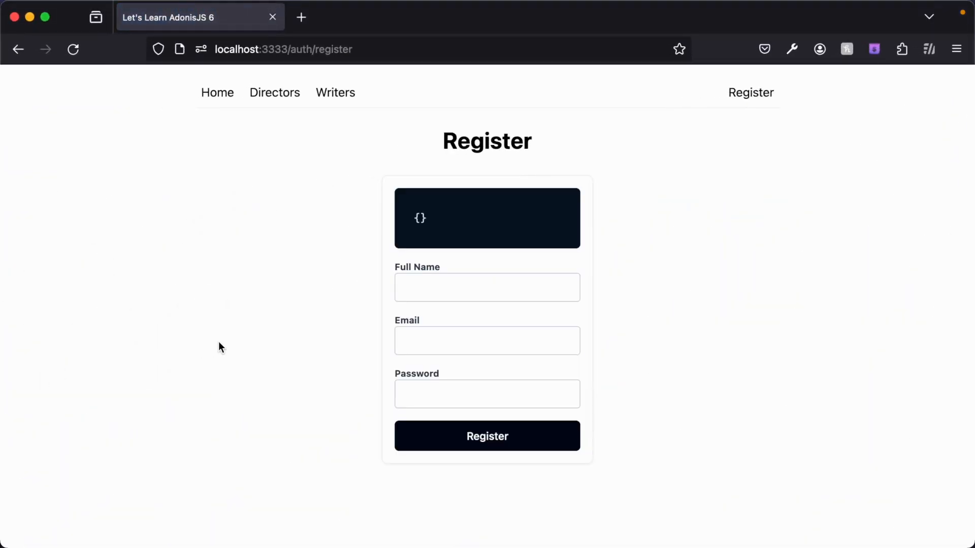
mouse_move(433, 220)
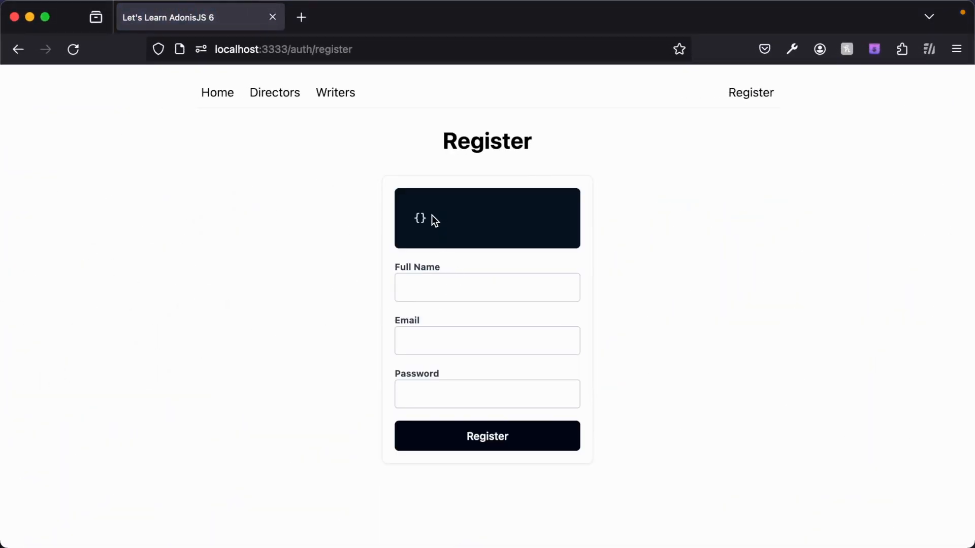
Submit the Register form with name Jon, email test@test and a short password
left_click(486, 287)
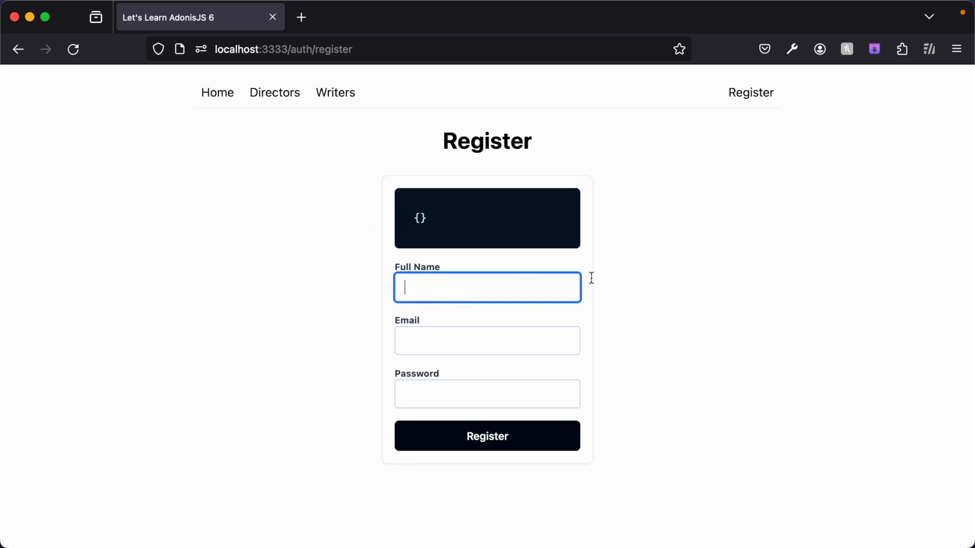
type("Jon")
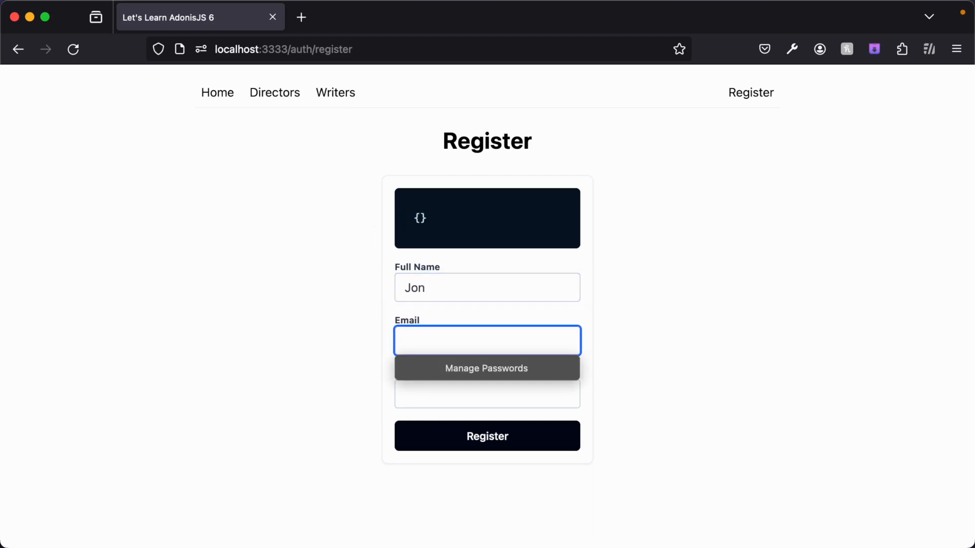
type("test@test.com")
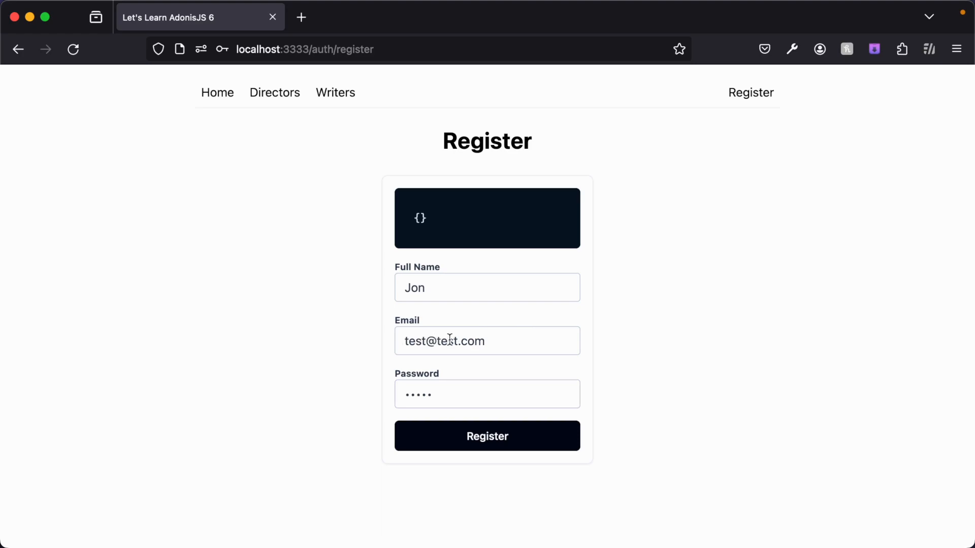
mouse_move(392, 322)
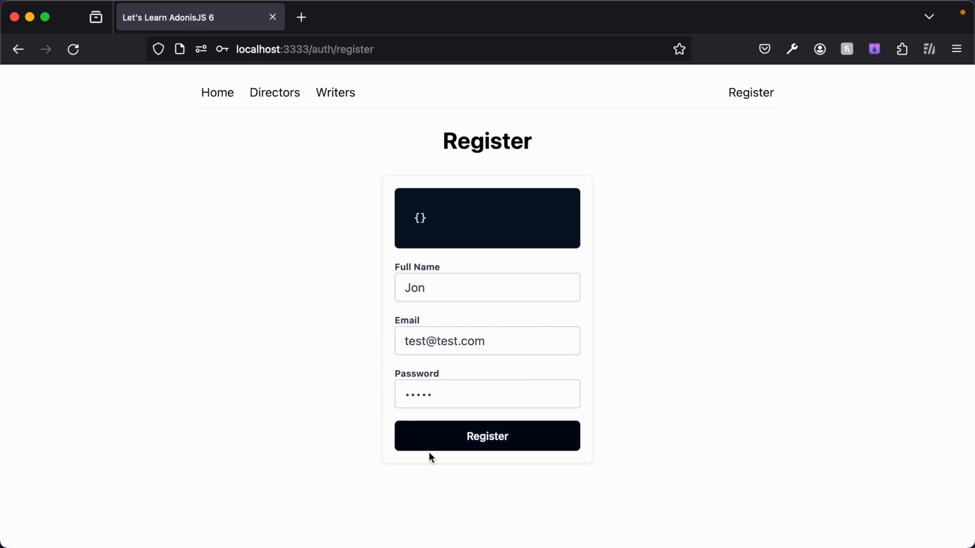
mouse_move(415, 421)
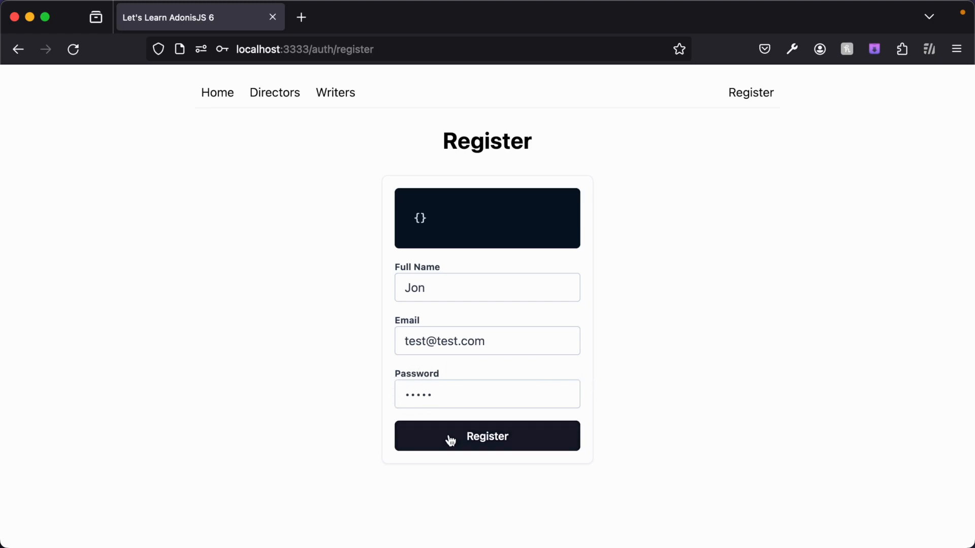
left_click(487, 435)
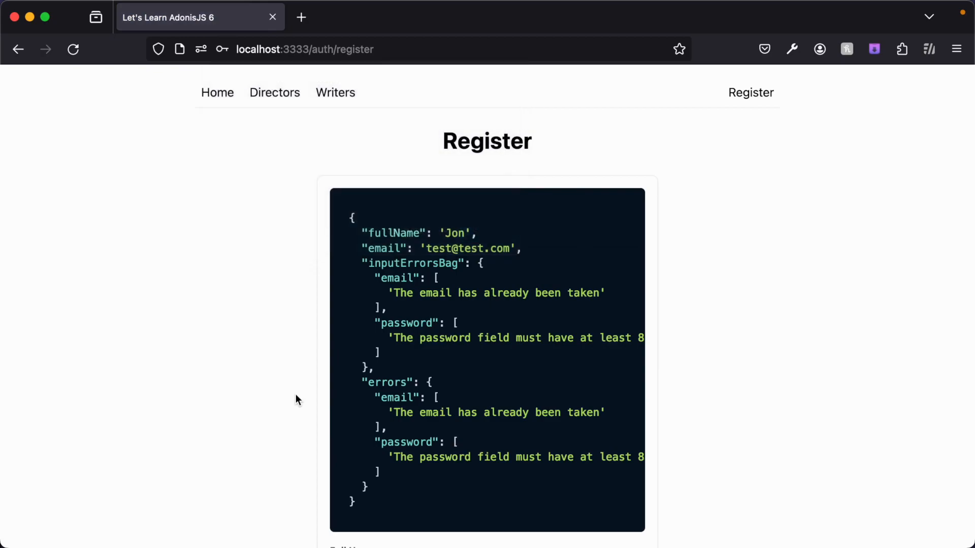
mouse_move(363, 347)
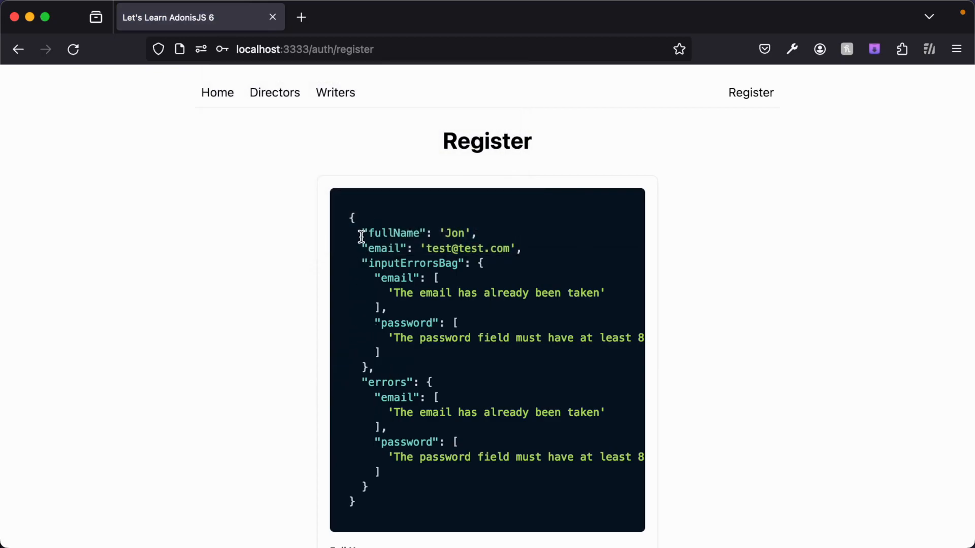
Review the dumped flash data: inputErrorsBag and errors for email taken and password too short
left_click_drag(359, 234, 525, 249)
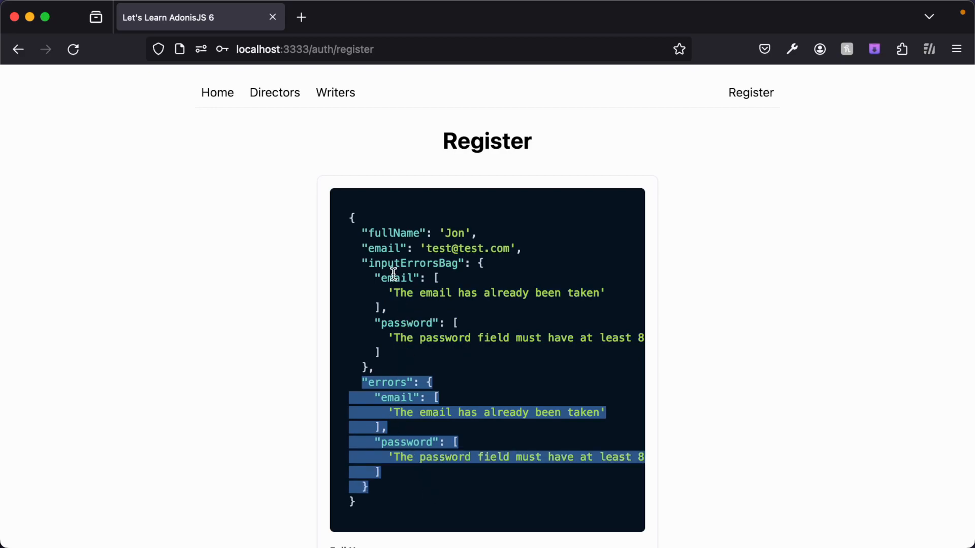
double_click(412, 263)
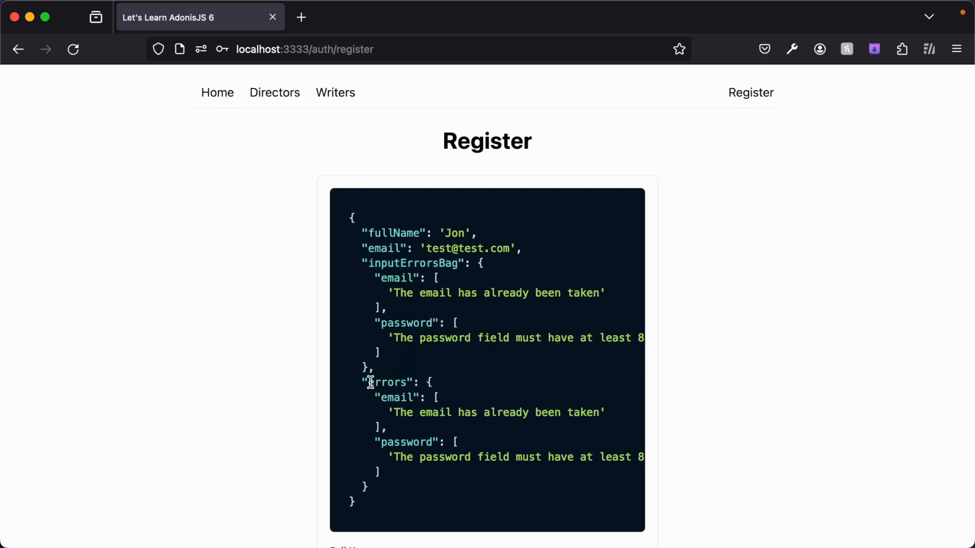
double_click(387, 382)
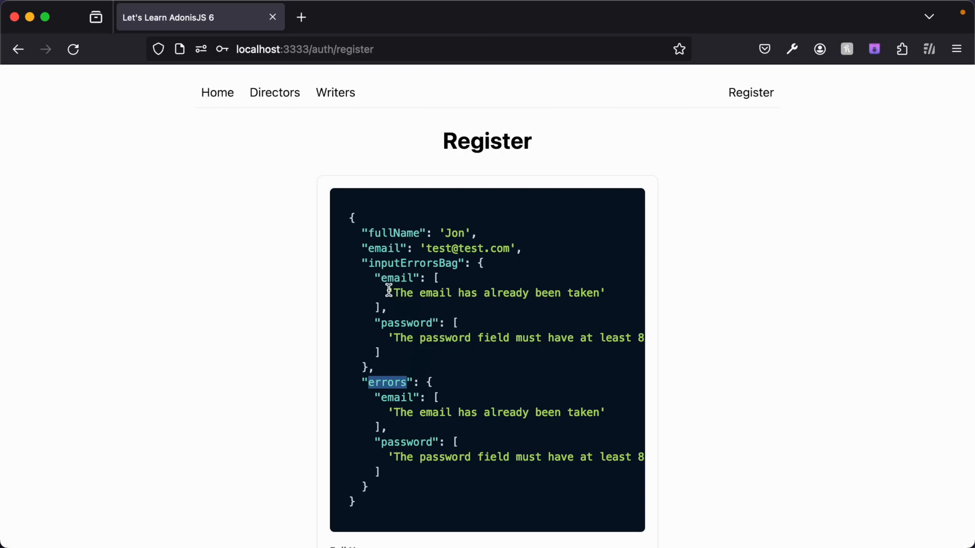
left_click_drag(389, 293, 600, 293)
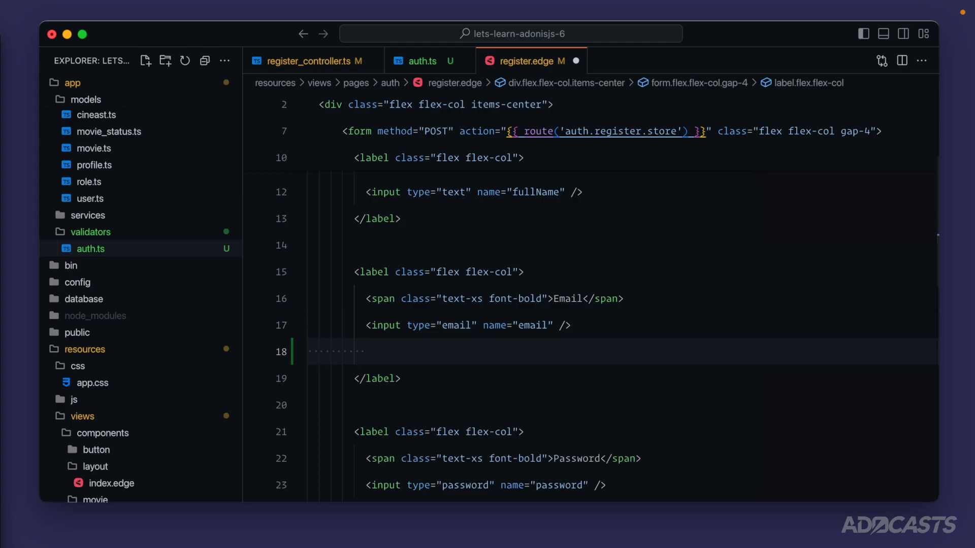
type("@if (flash)")
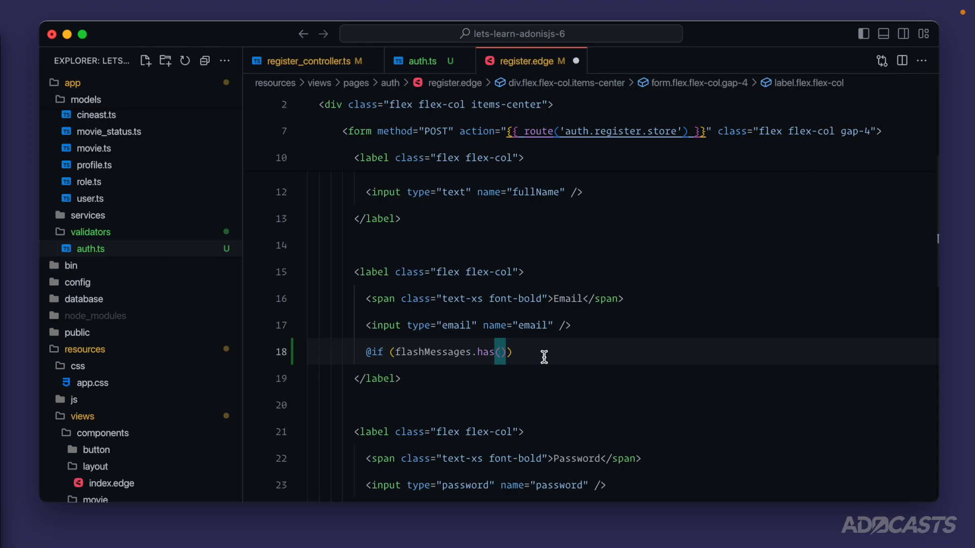
type("'errors'")
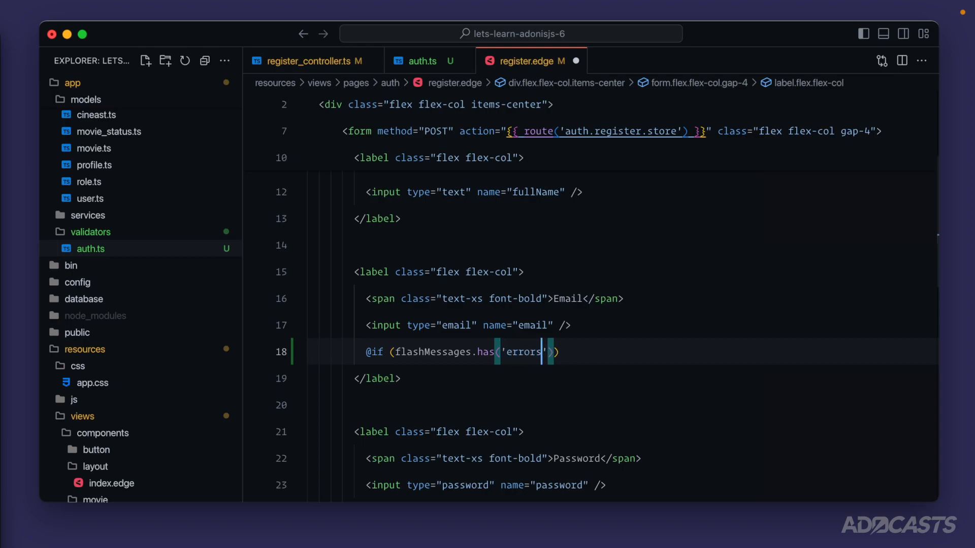
type(".")
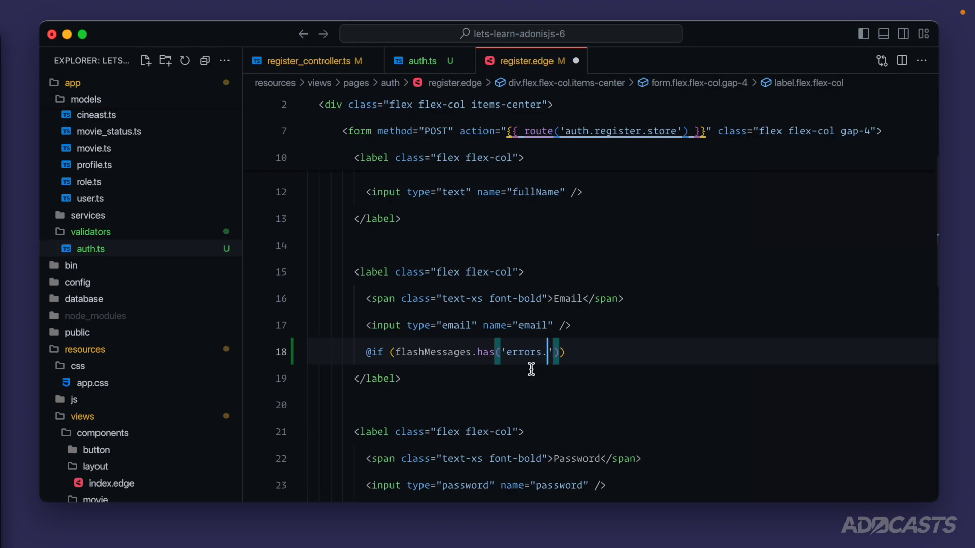
type("e")
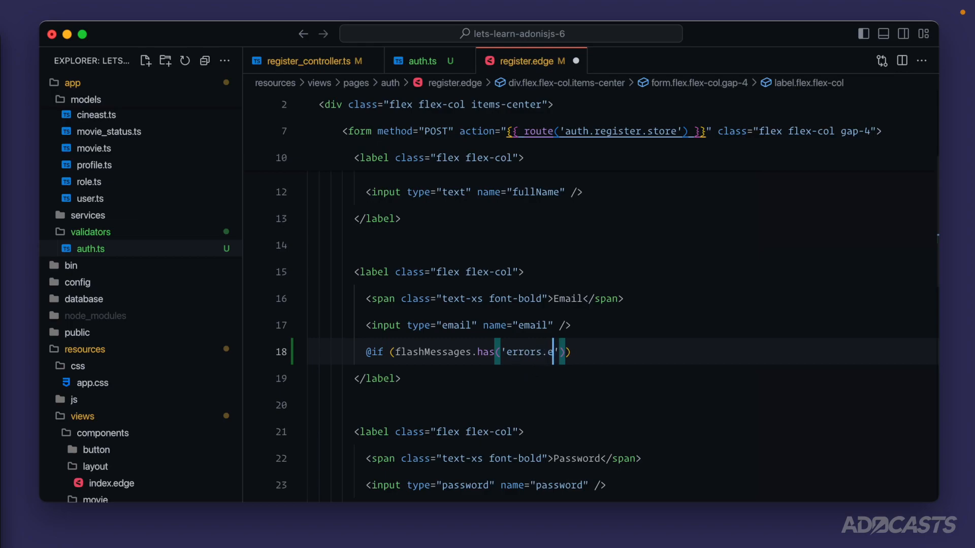
type("mail")
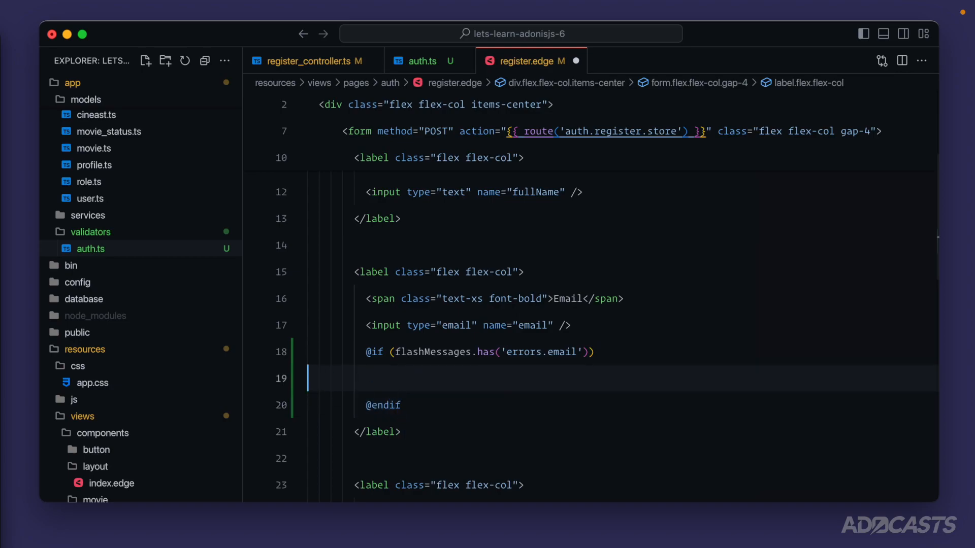
type("{{  }}")
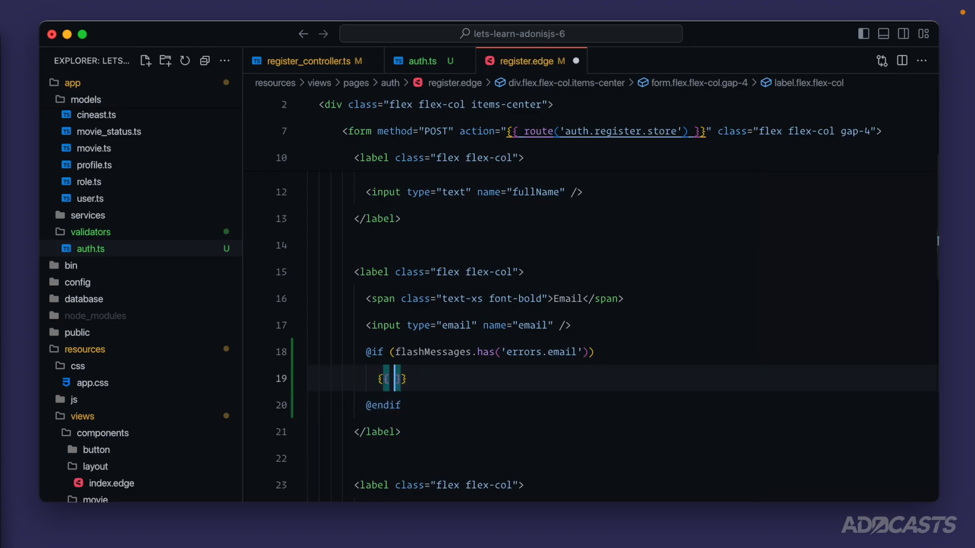
type("flash")
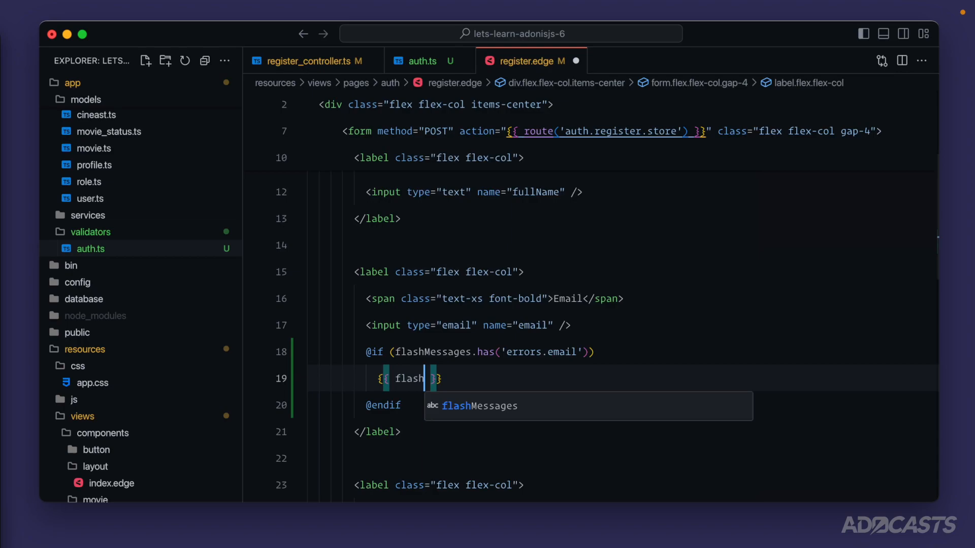
type("Messages.get()")
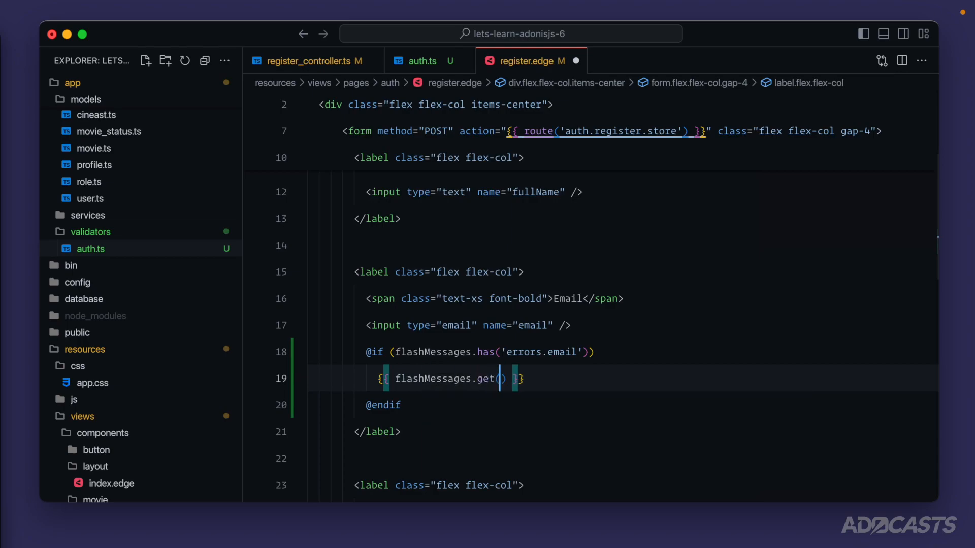
type("'errors.'")
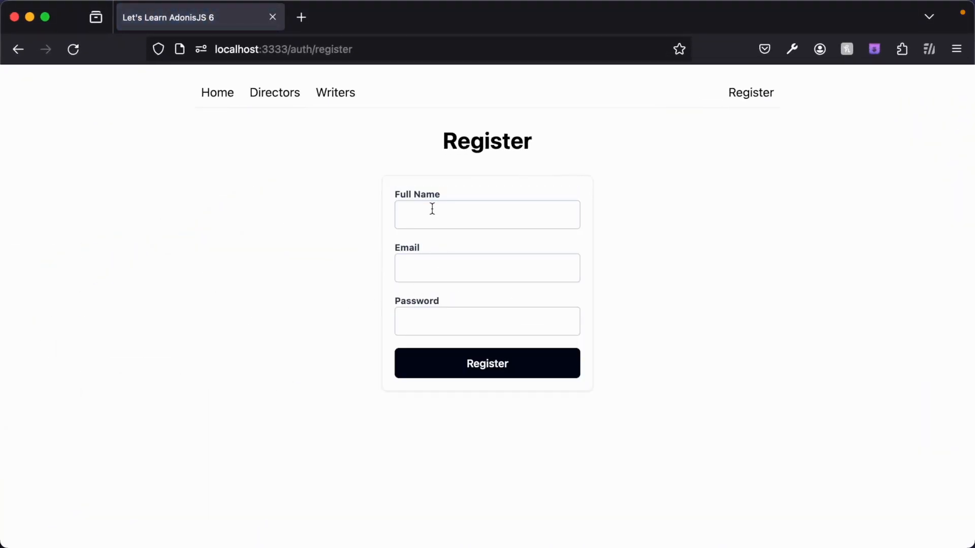
Resubmit the form and see 'The email has already been taken' under Email, declining the password prompt
type("test@test.")
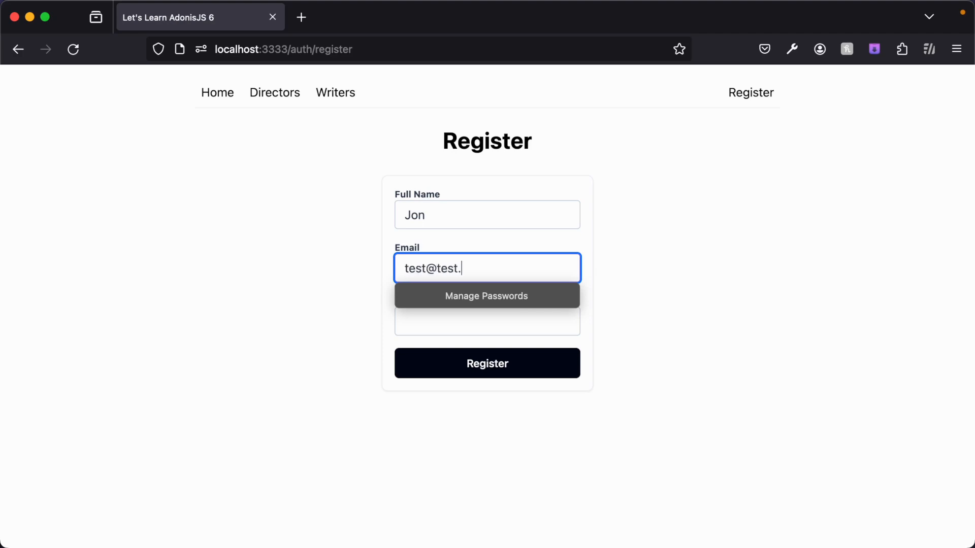
left_click(486, 321)
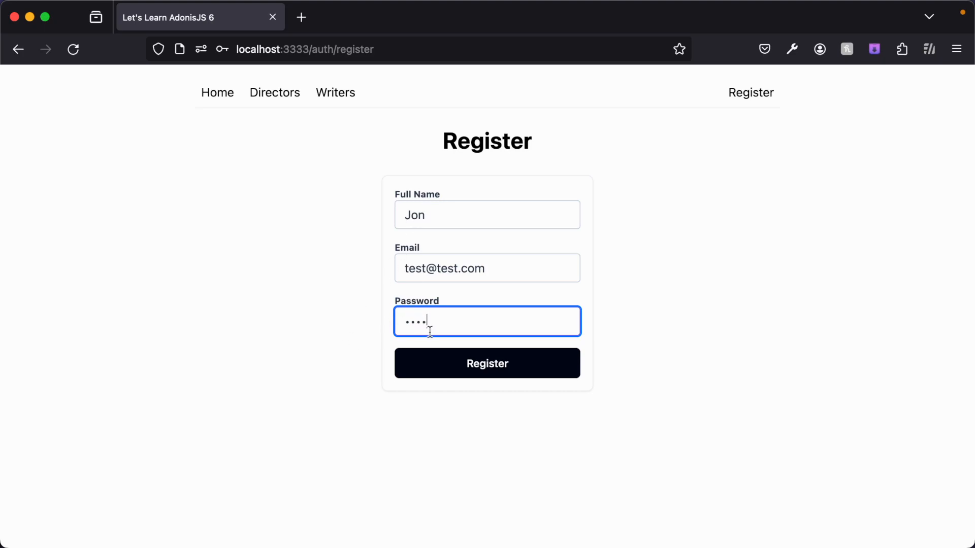
left_click(487, 364)
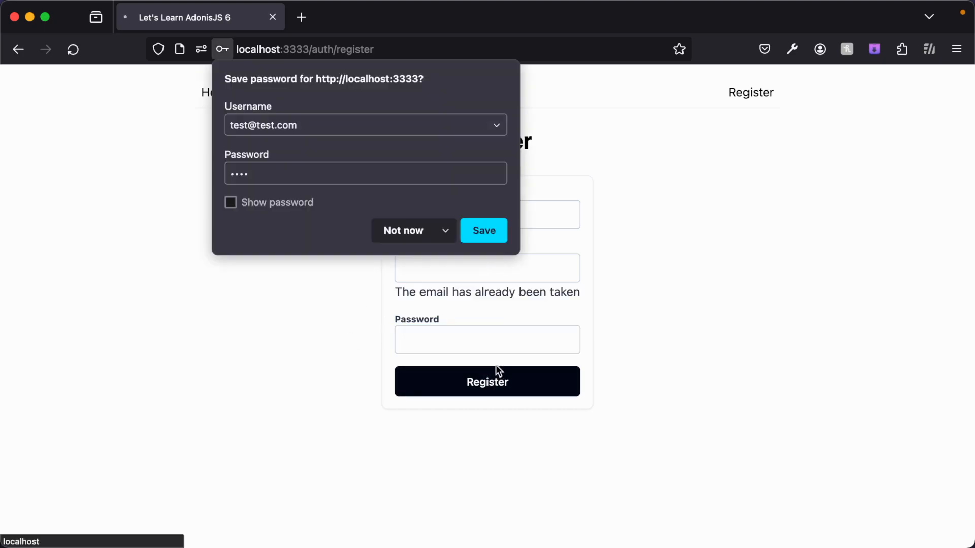
left_click(403, 230)
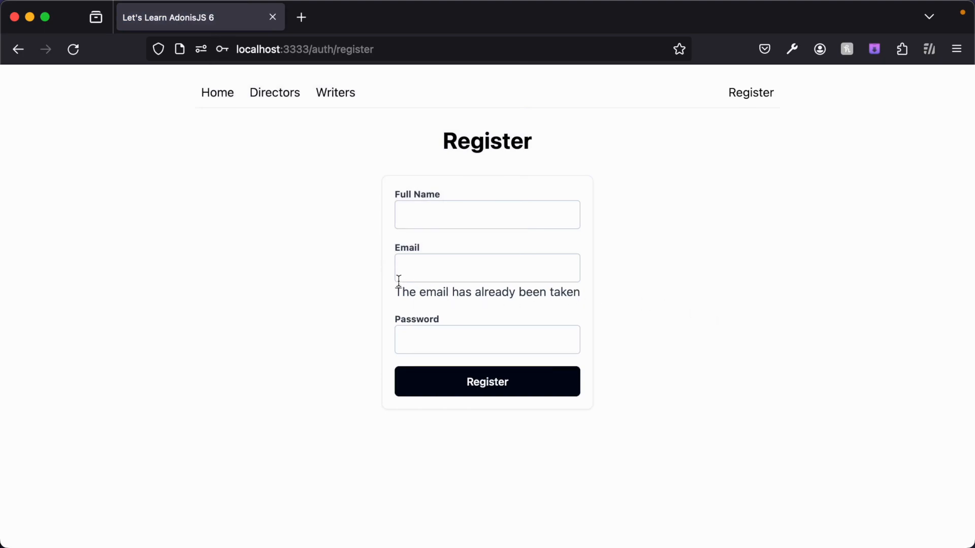
left_click_drag(395, 293, 584, 292)
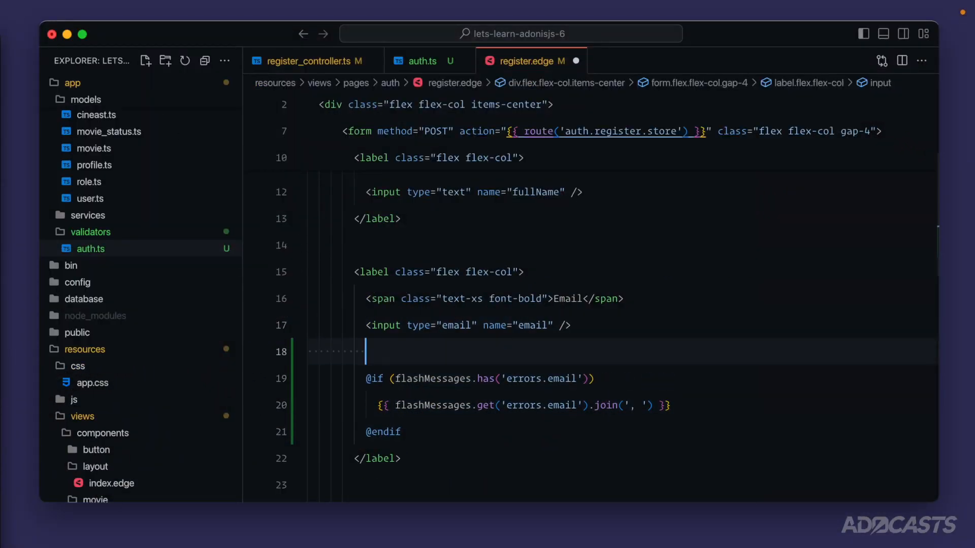
type("@inputE")
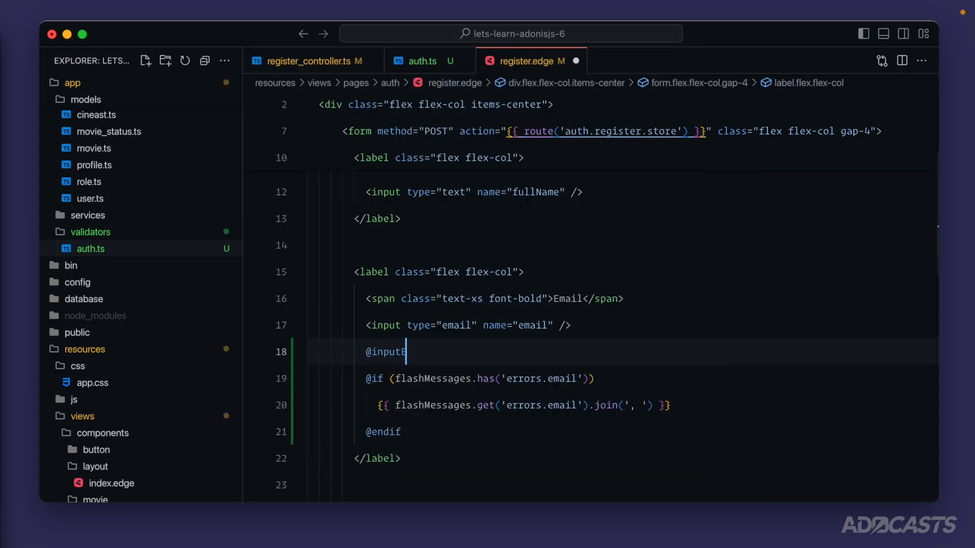
type("rror()")
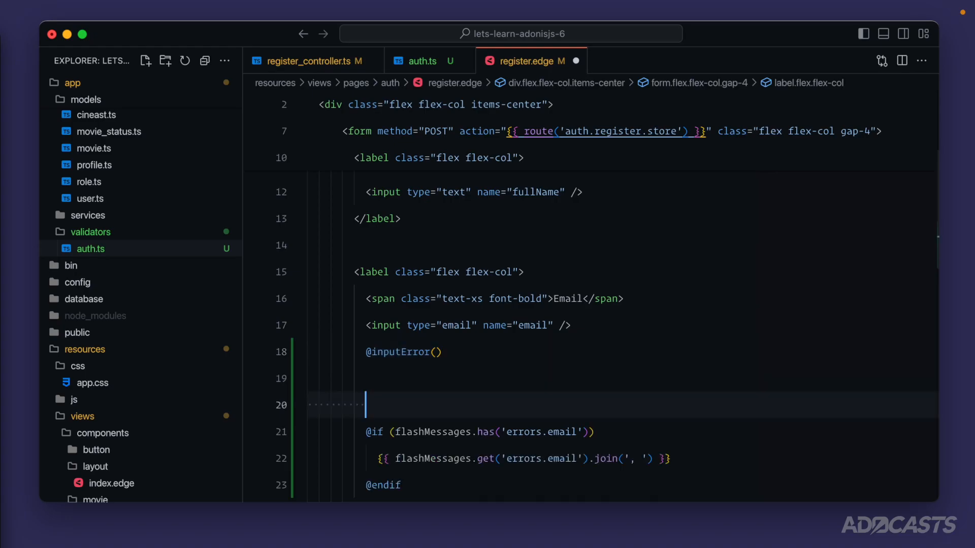
type("@end")
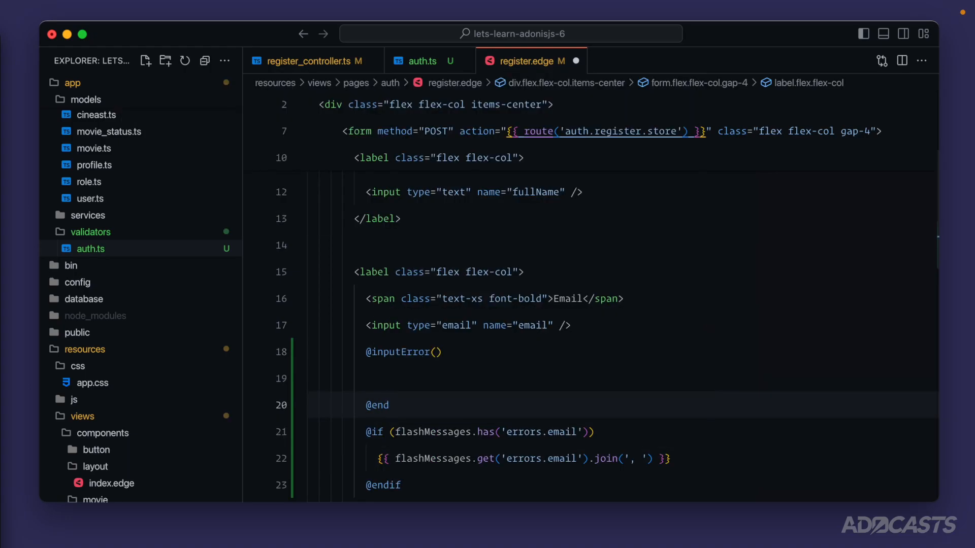
scroll("down", 3)
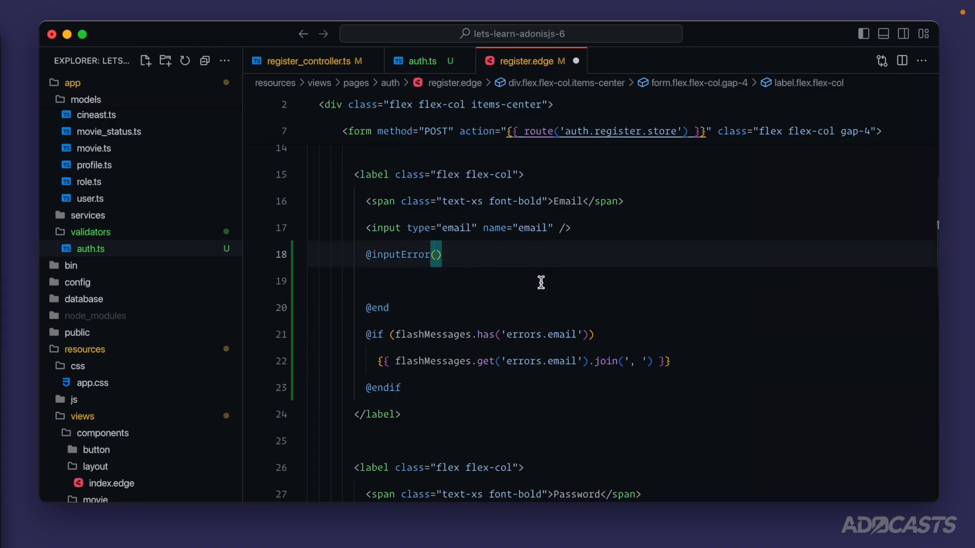
type("'email'")
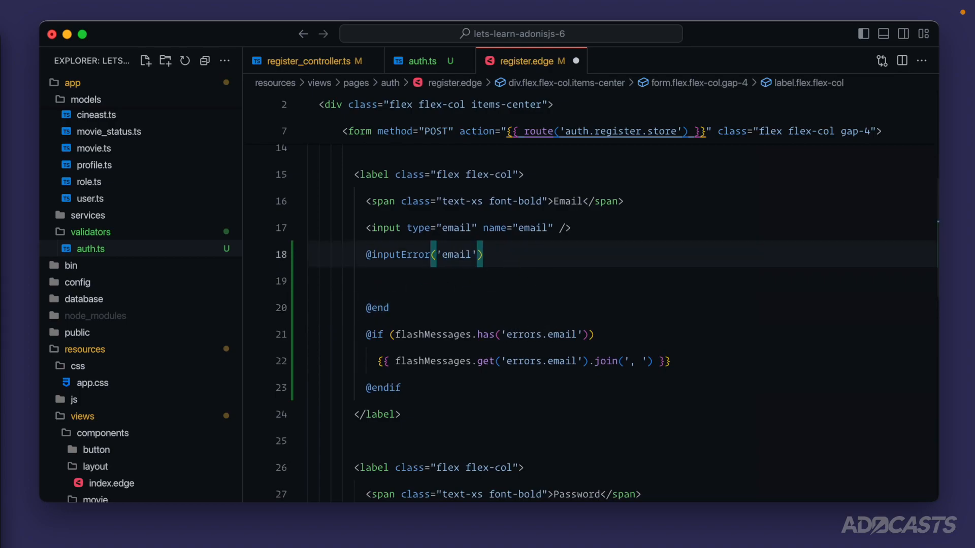
double_click(395, 254)
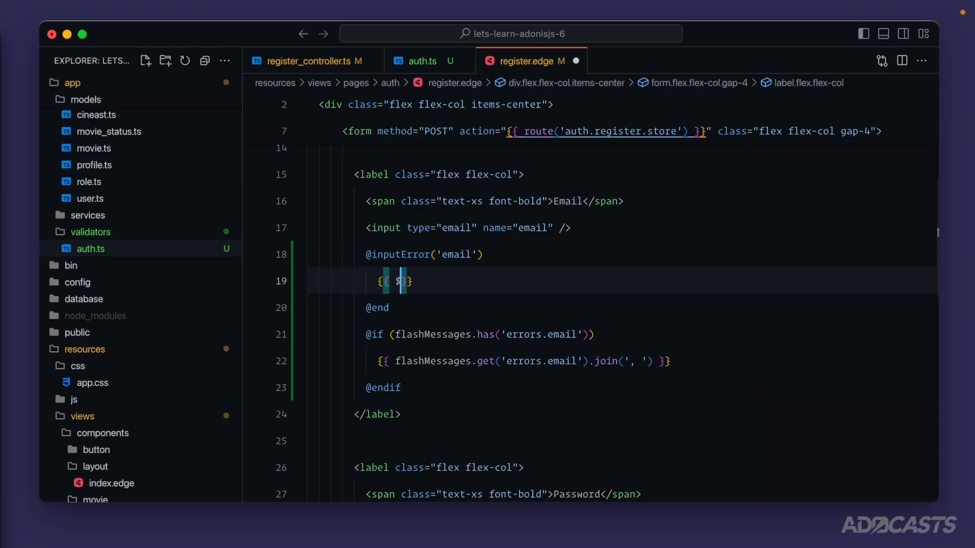
type("$messages")
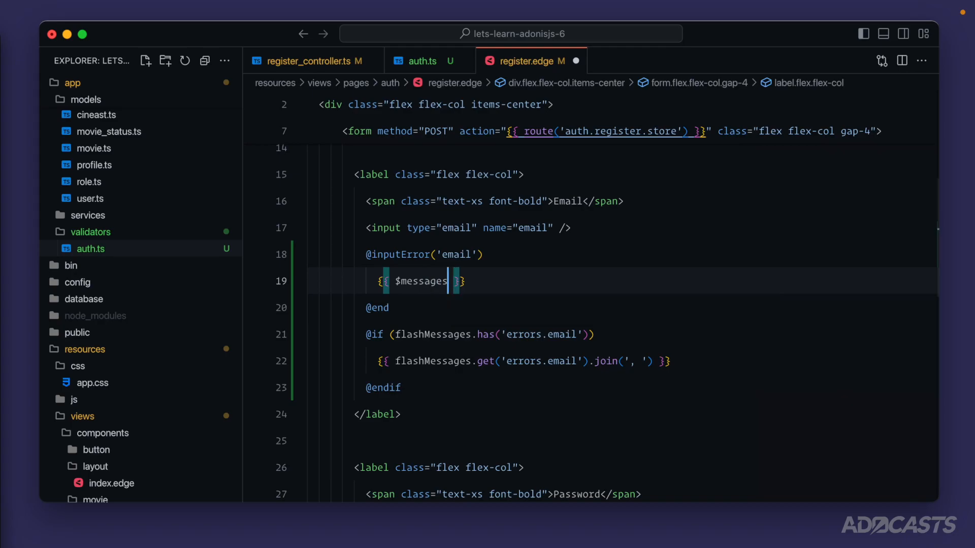
type(".")
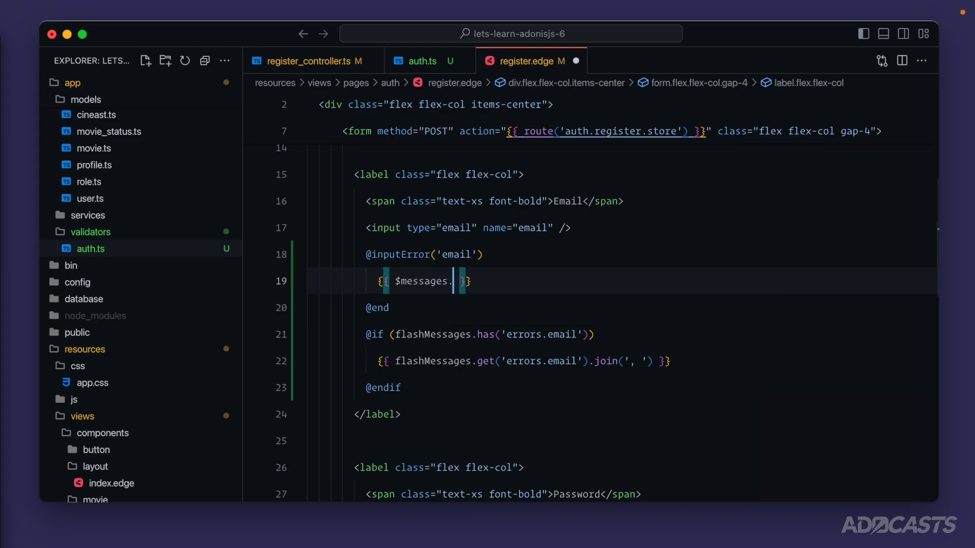
type("join(', ')")
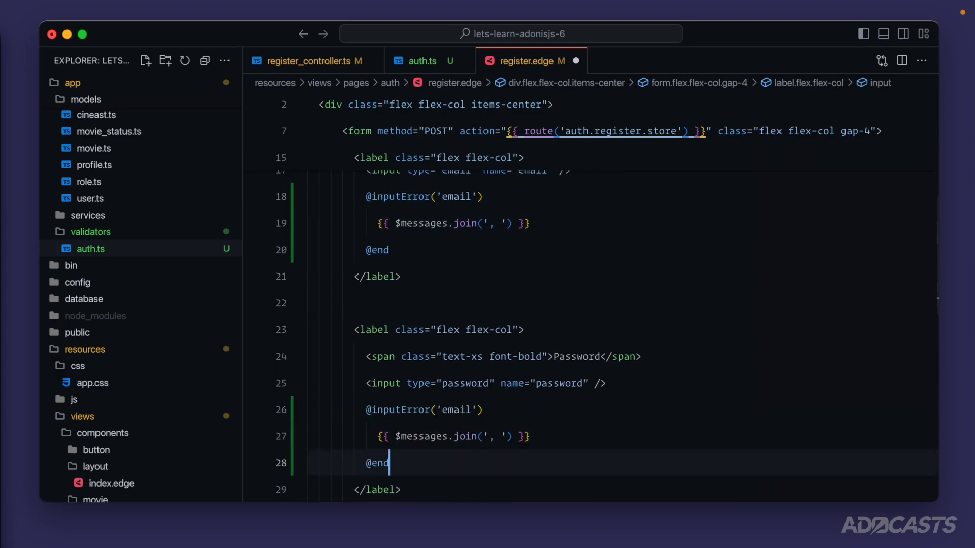
type("pass")
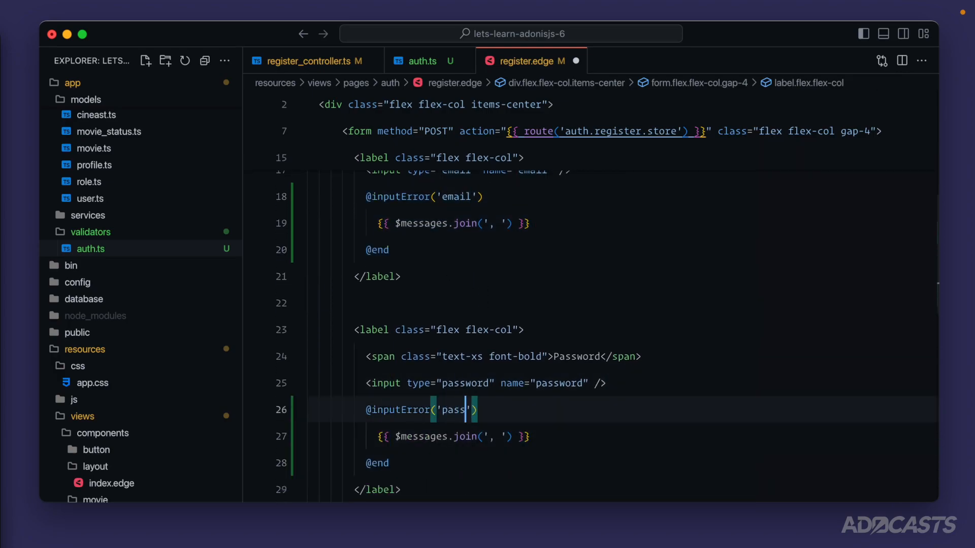
type("word")
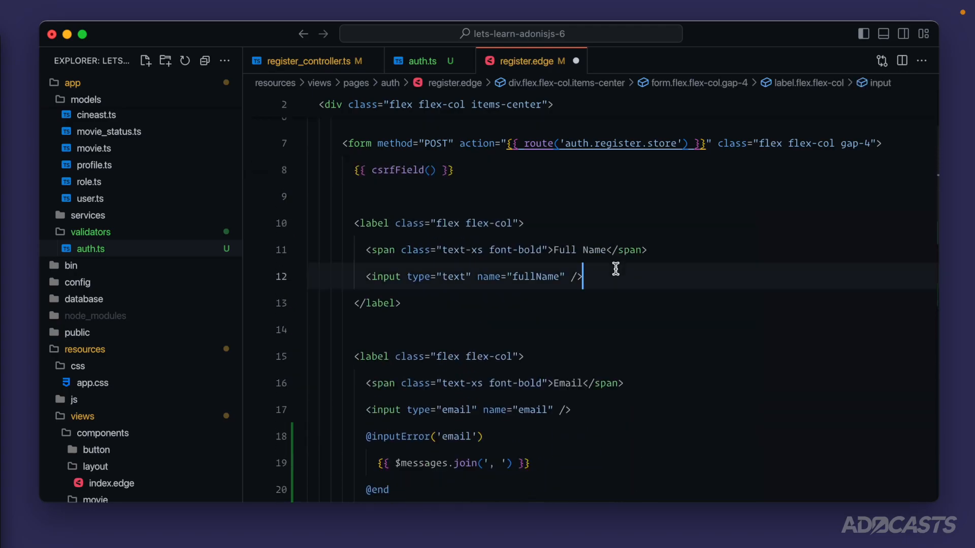
type("@inputError('full')")
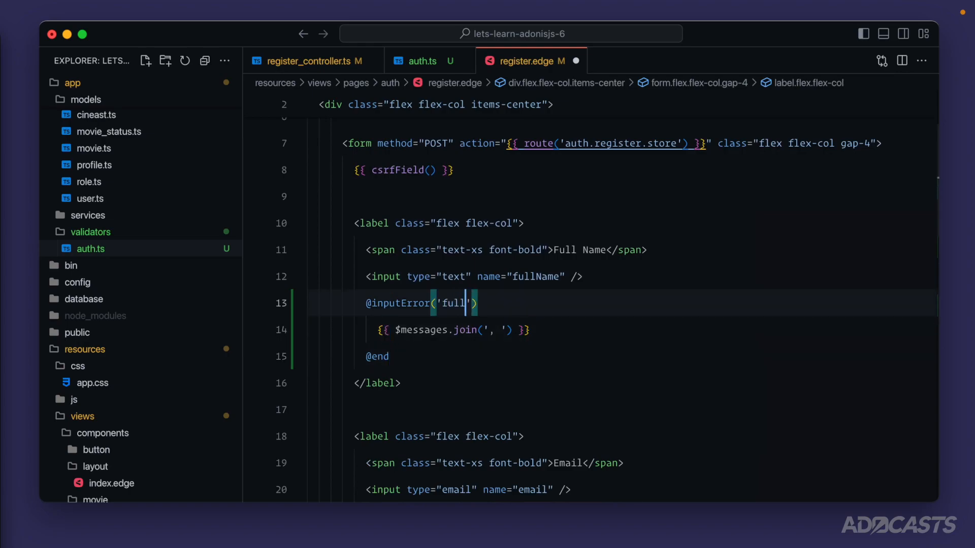
type("Name")
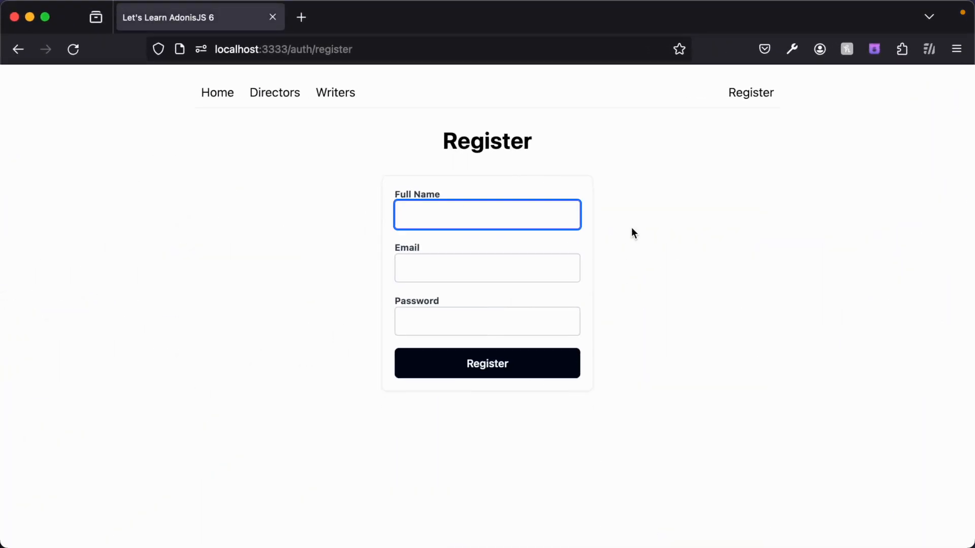
Resubmit the form to show plain email-taken and password-length error text
type("test@test.com")
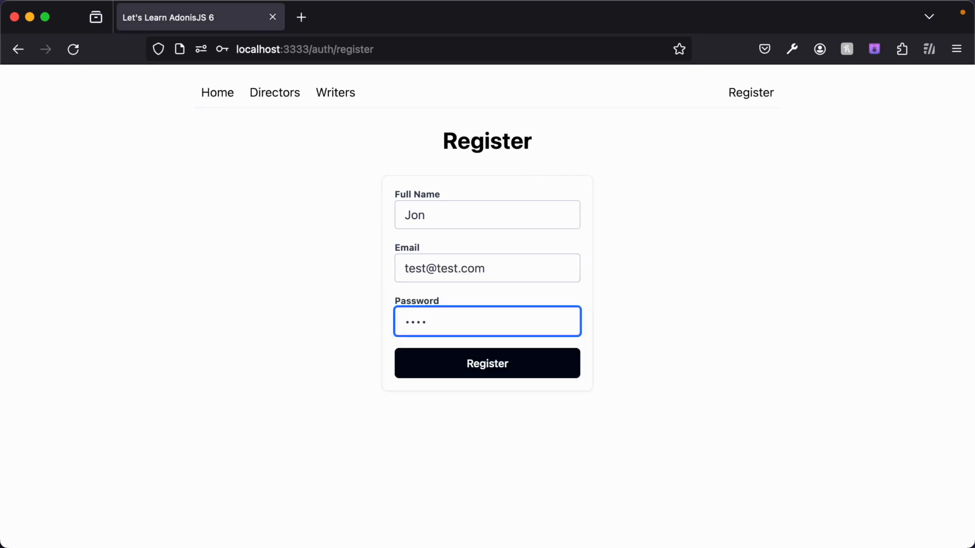
left_click(486, 363)
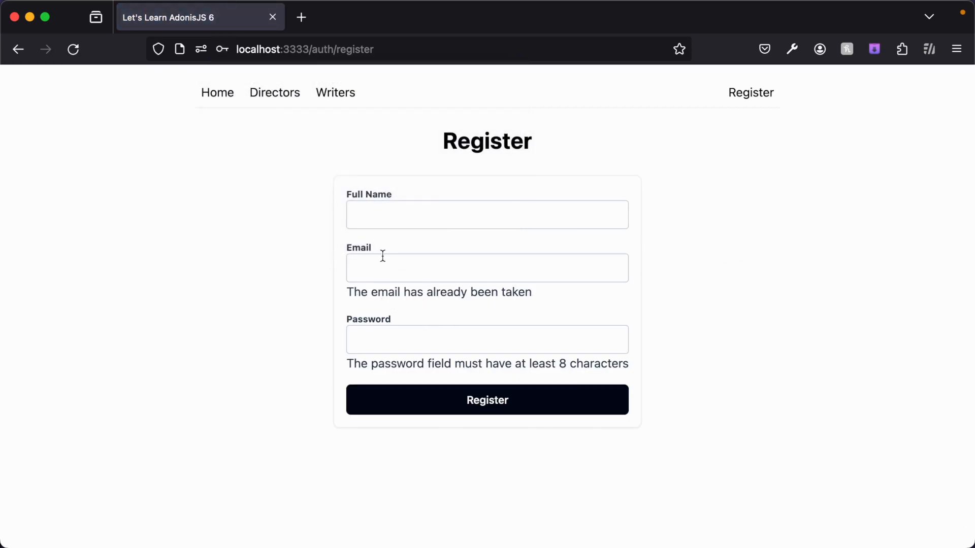
mouse_move(565, 365)
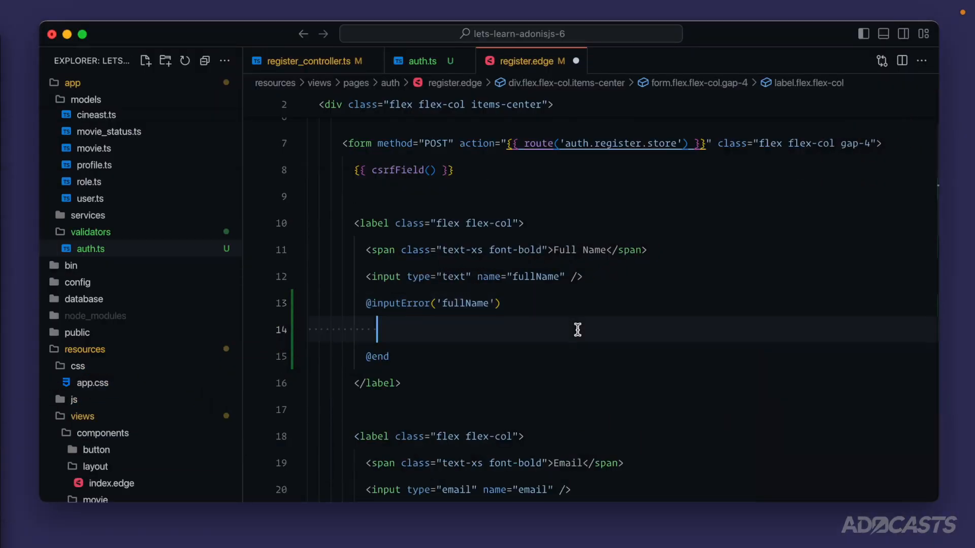
Wrap each joined $messages in <p class="text-xs text-red-500"> for all three fields
type("<p class=")
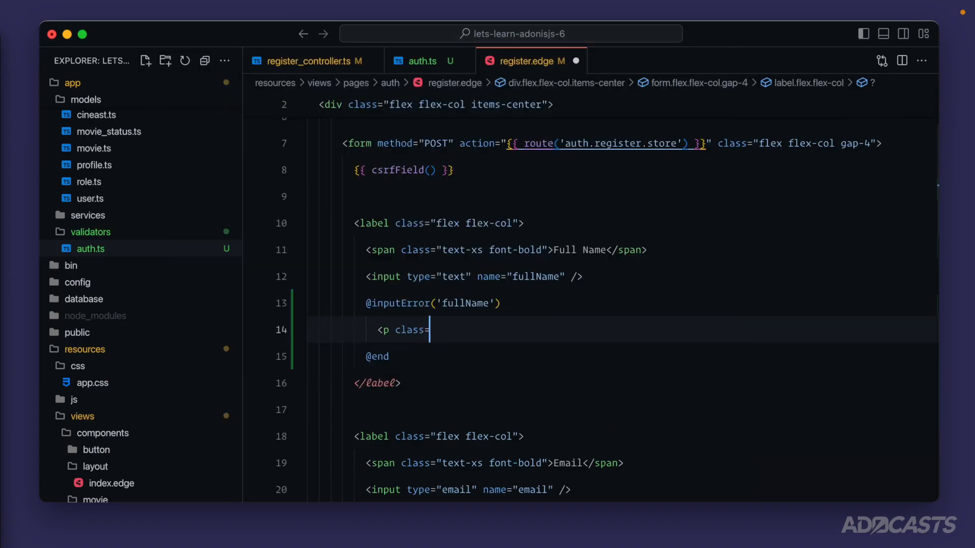
type("text-xs text-red-500\">")
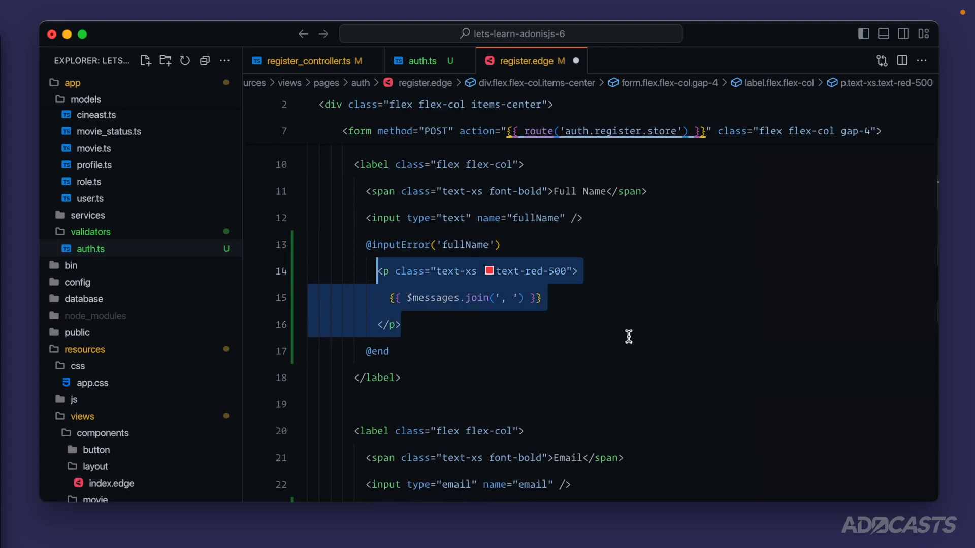
scroll("down", 3)
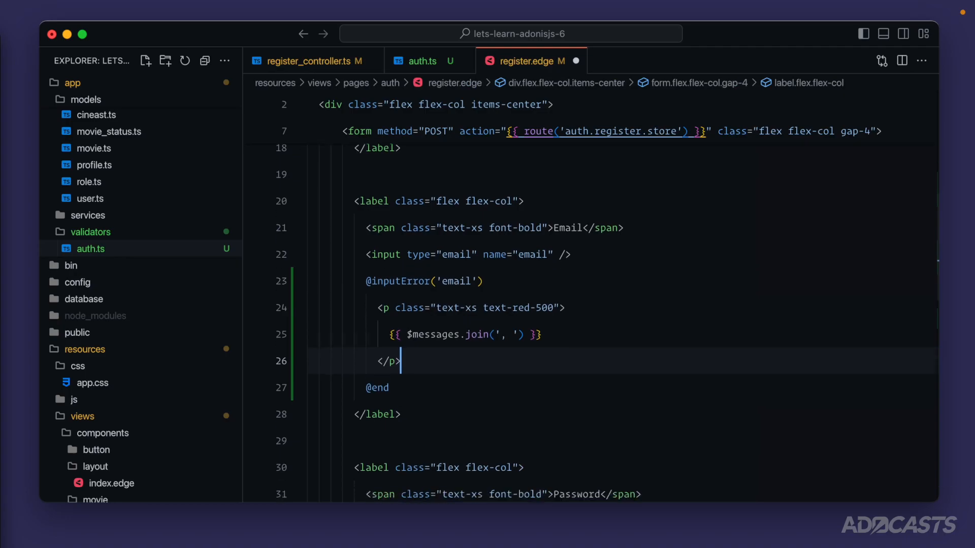
scroll("down", 3)
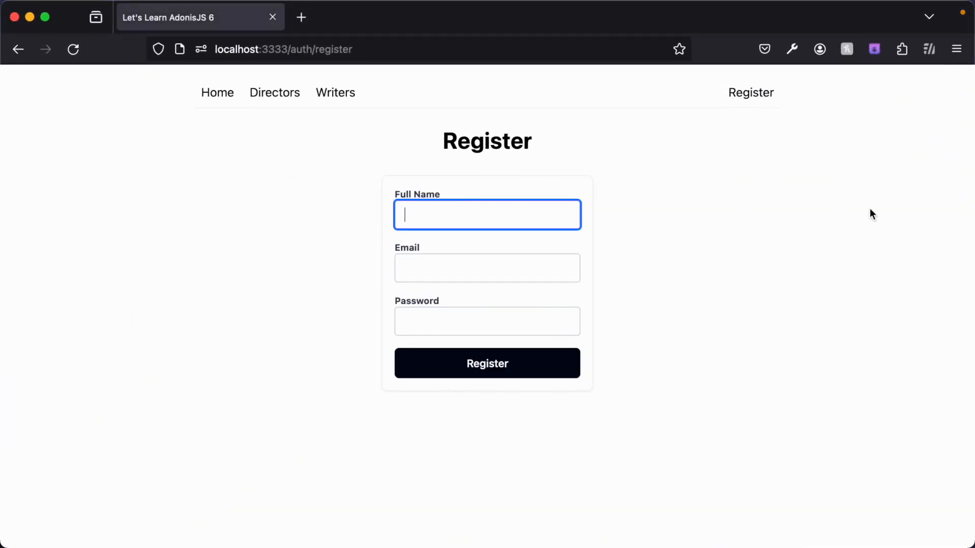
Resubmit the form to see small red errors under Email and Password, declining the password prompt
type("test@test.com")
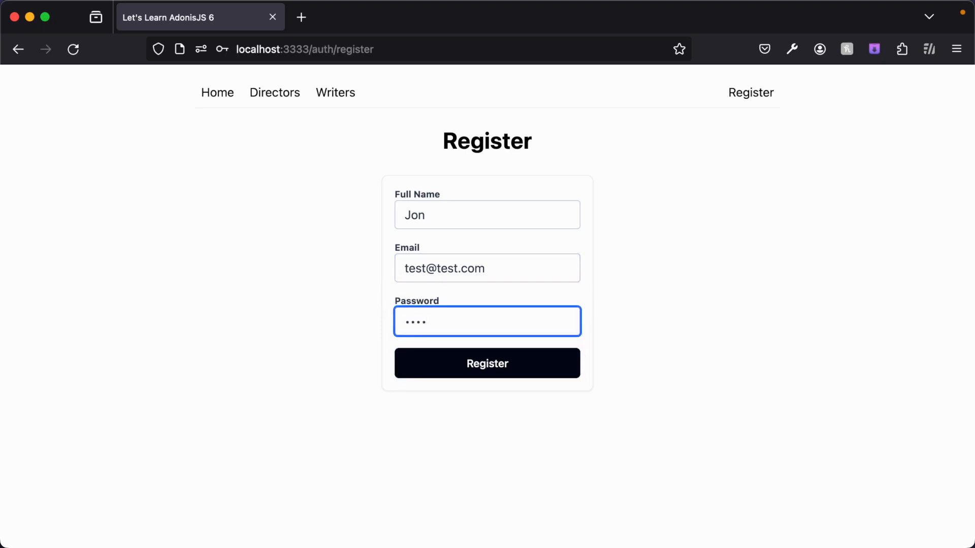
left_click(486, 364)
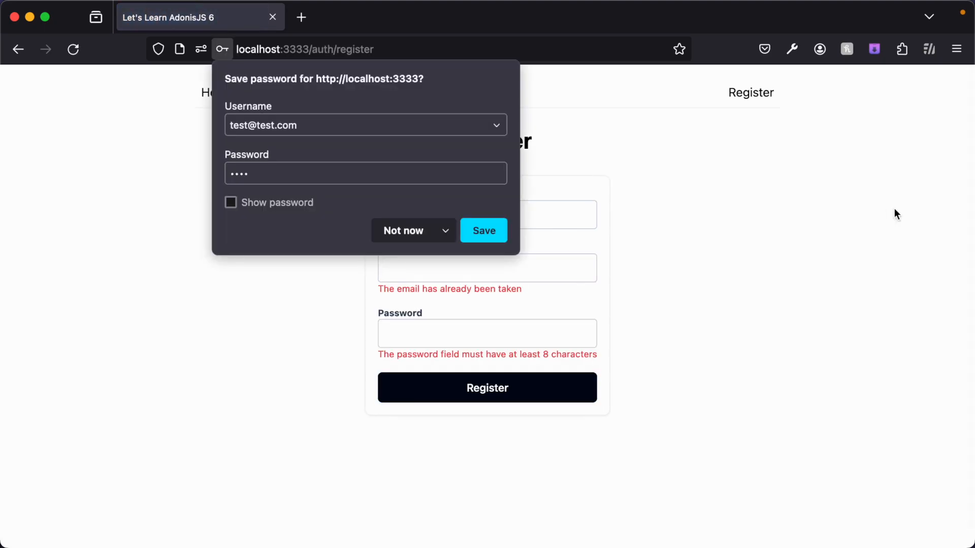
left_click(403, 231)
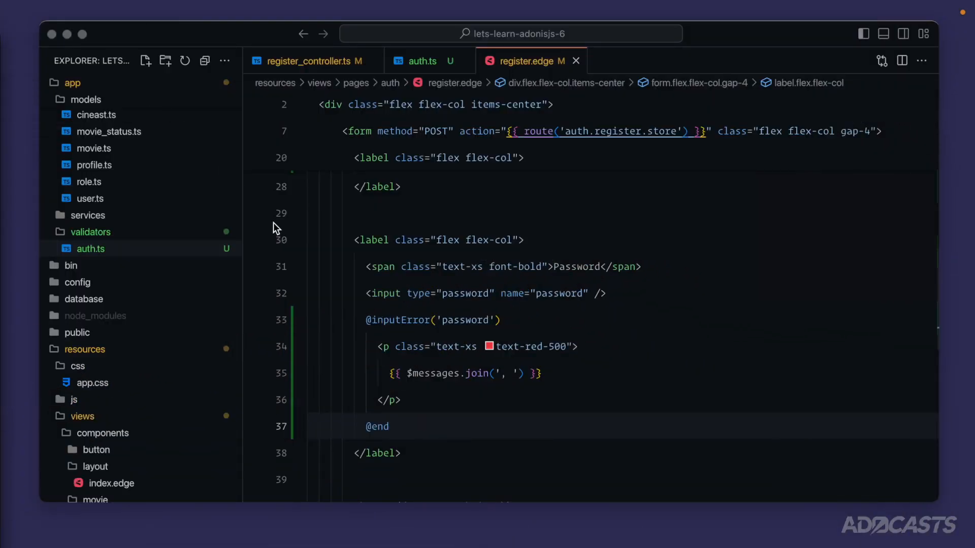
In register_controller.ts write const data = await request.validateUsing(registerValidator), dropping request.only
left_click(306, 59)
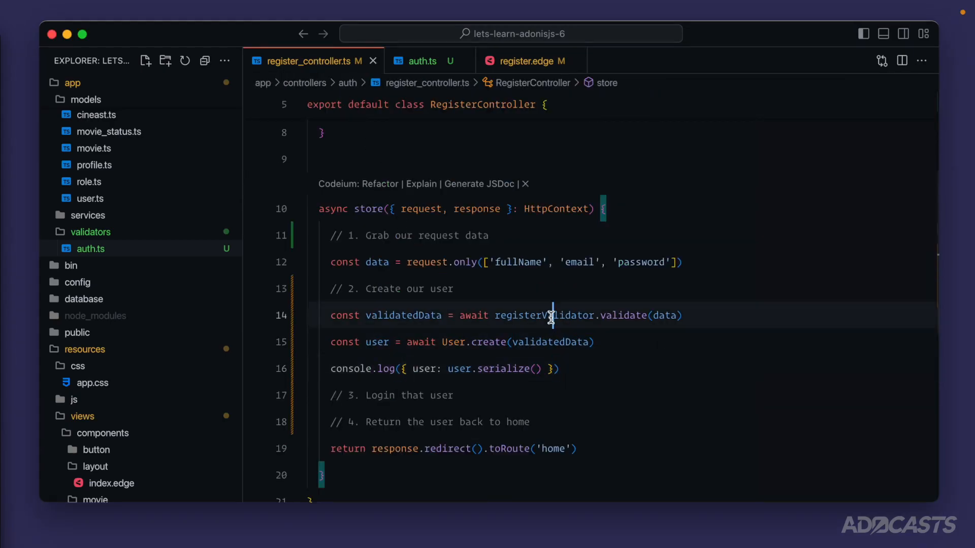
double_click(543, 315)
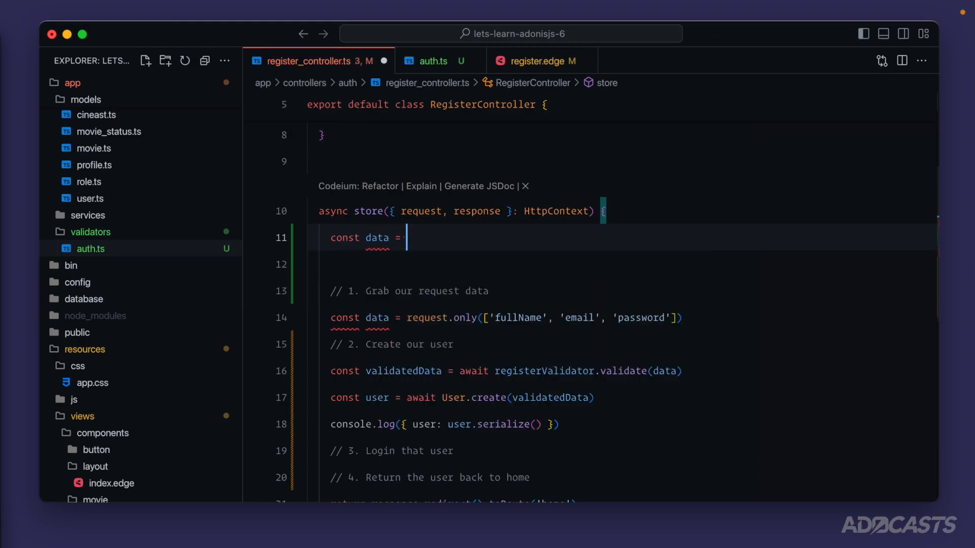
type("a")
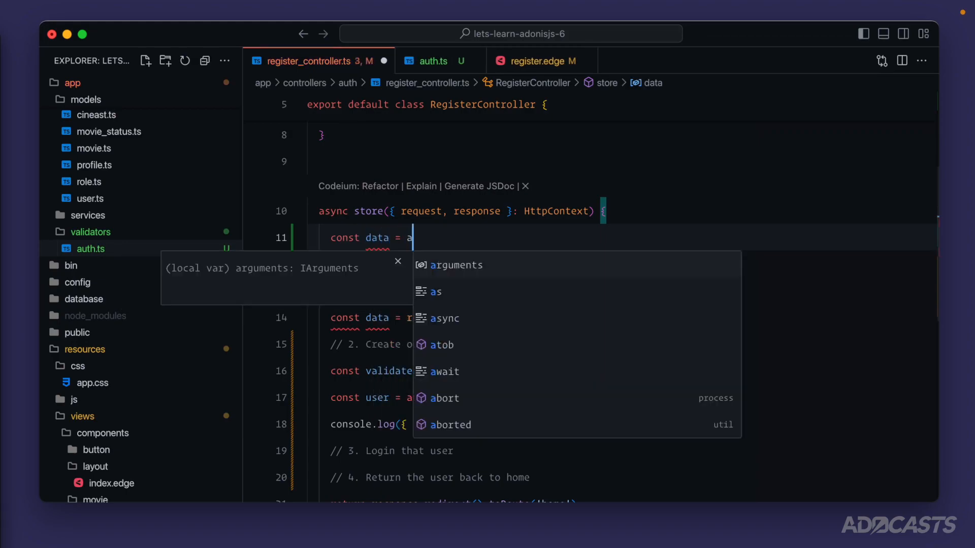
type("wait request.")
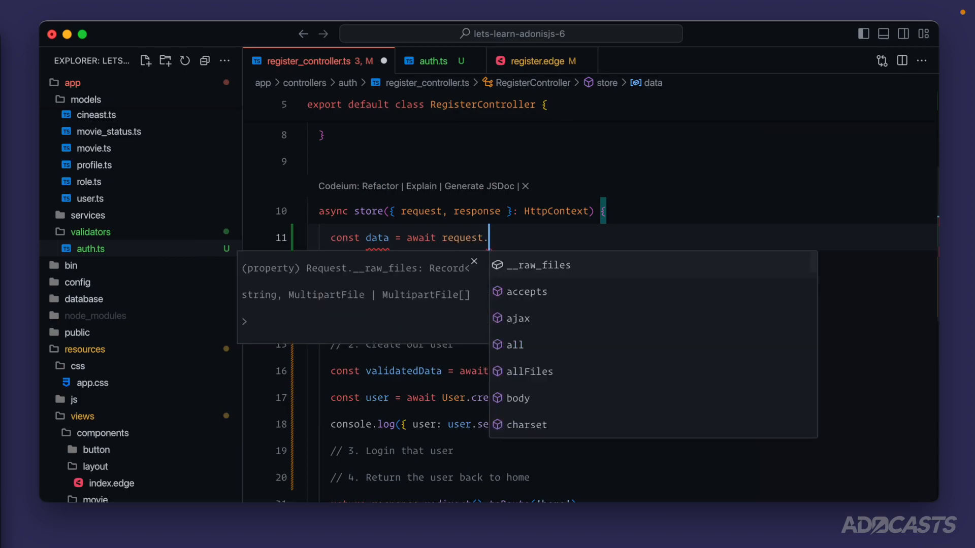
type("validateUsing()")
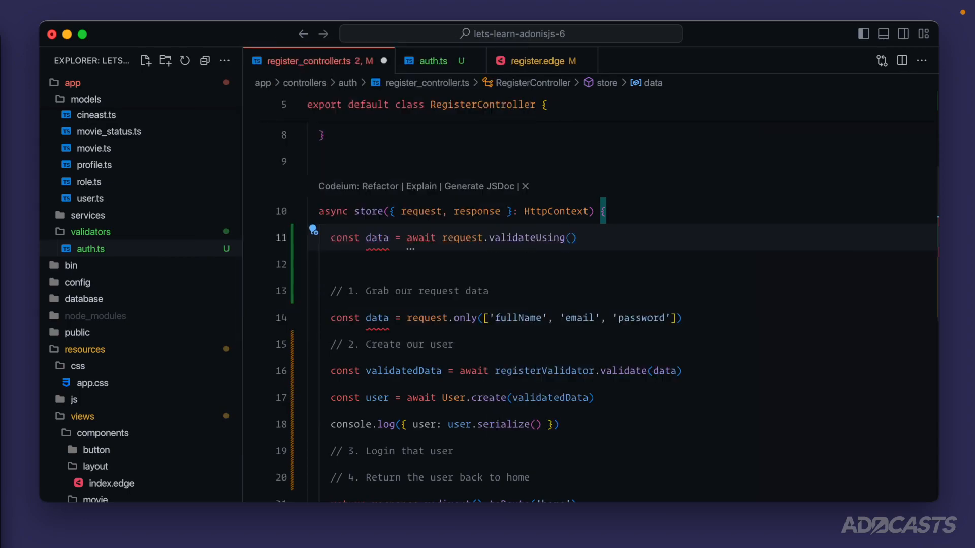
double_click(543, 371)
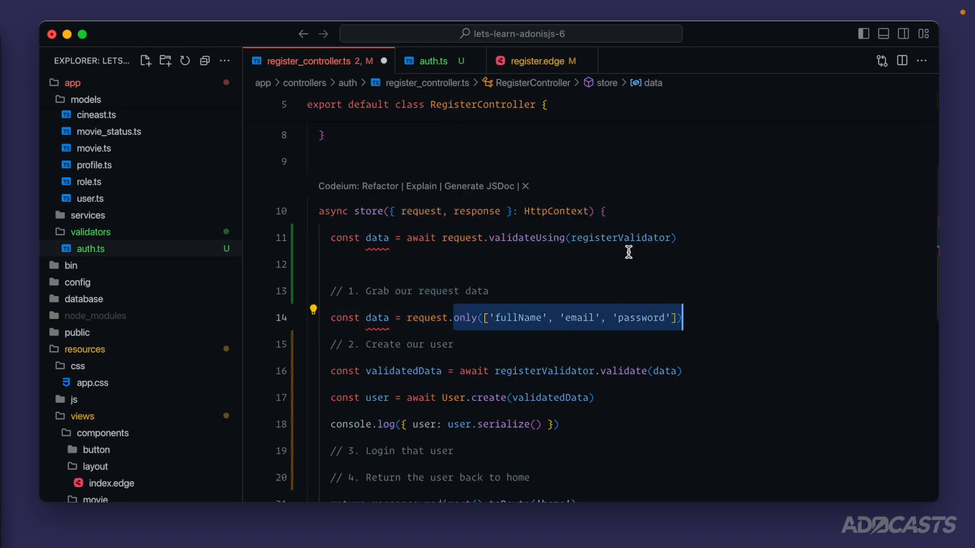
double_click(619, 238)
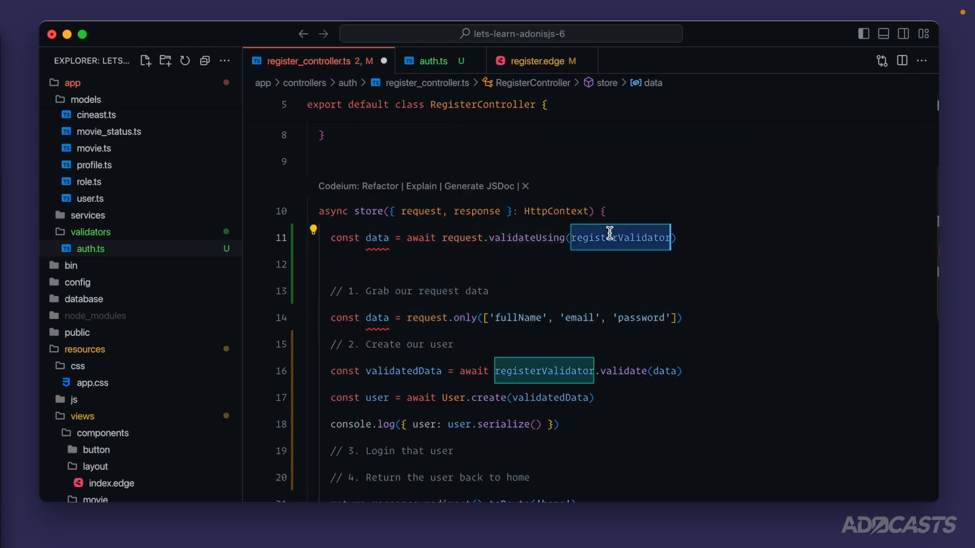
mouse_move(377, 238)
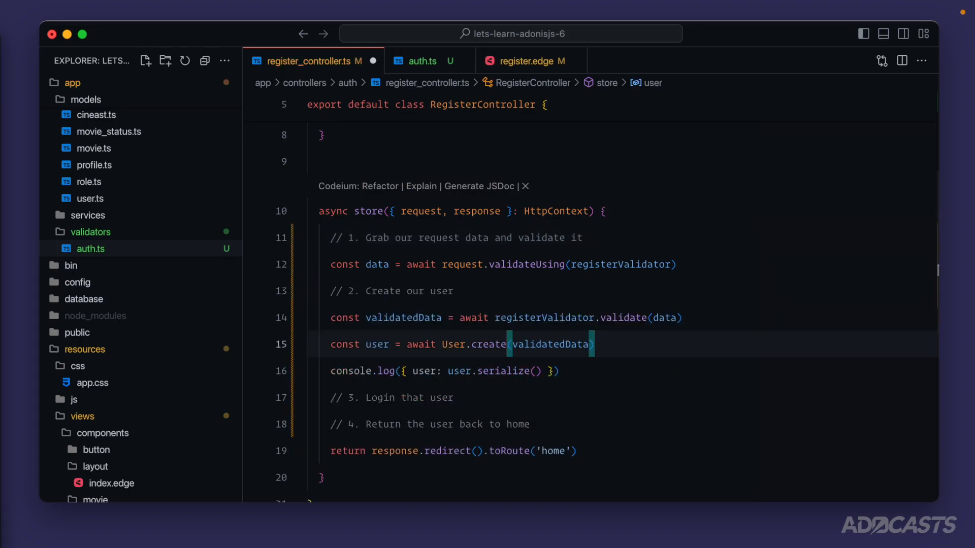
mouse_move(376, 264)
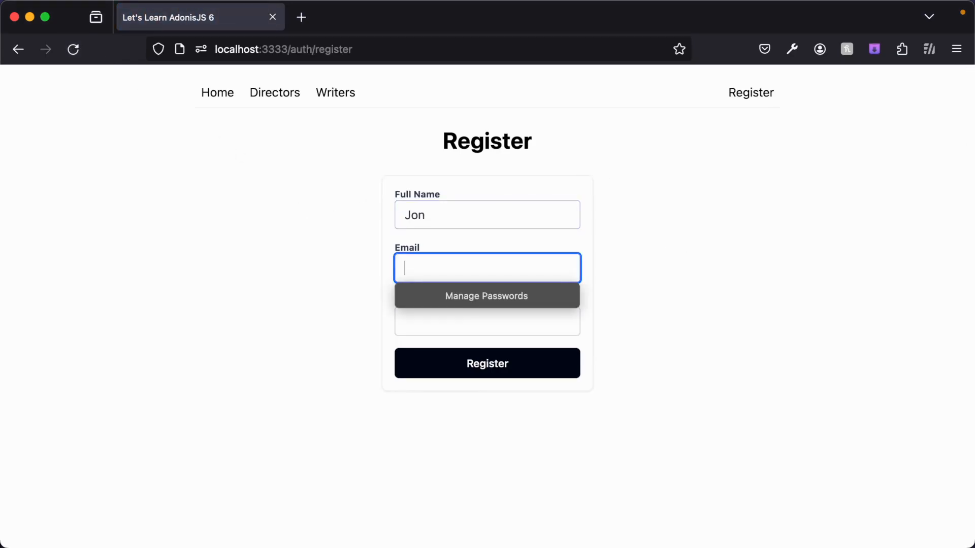
type("test@test.com")
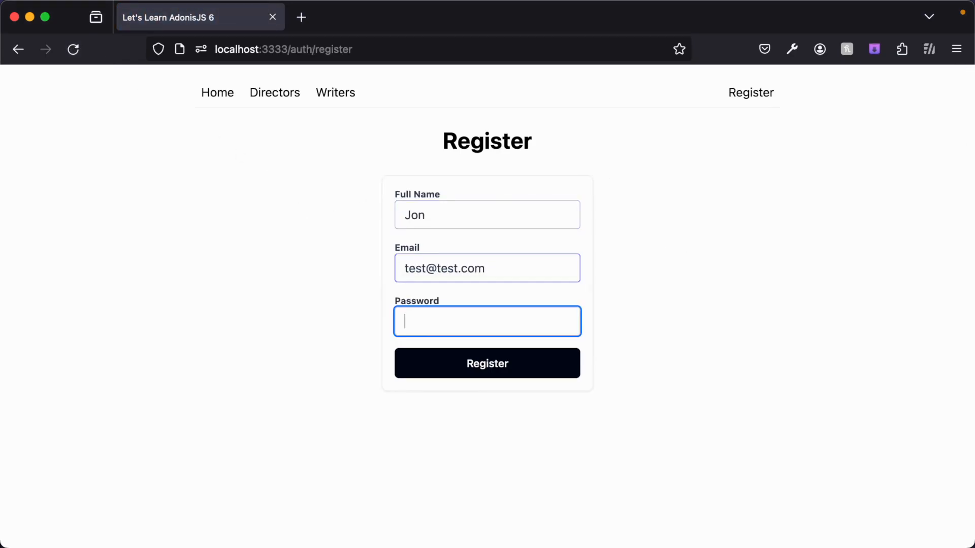
left_click(486, 363)
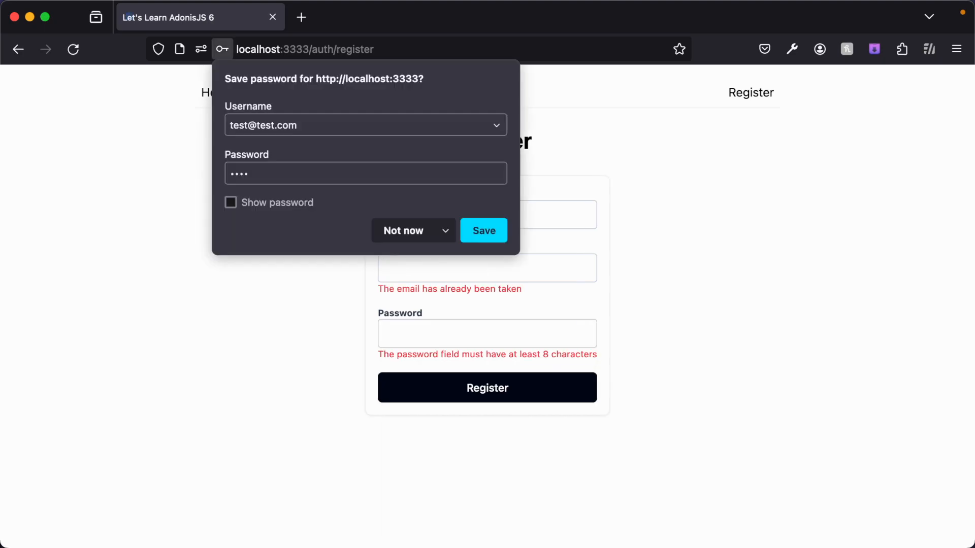
left_click(403, 231)
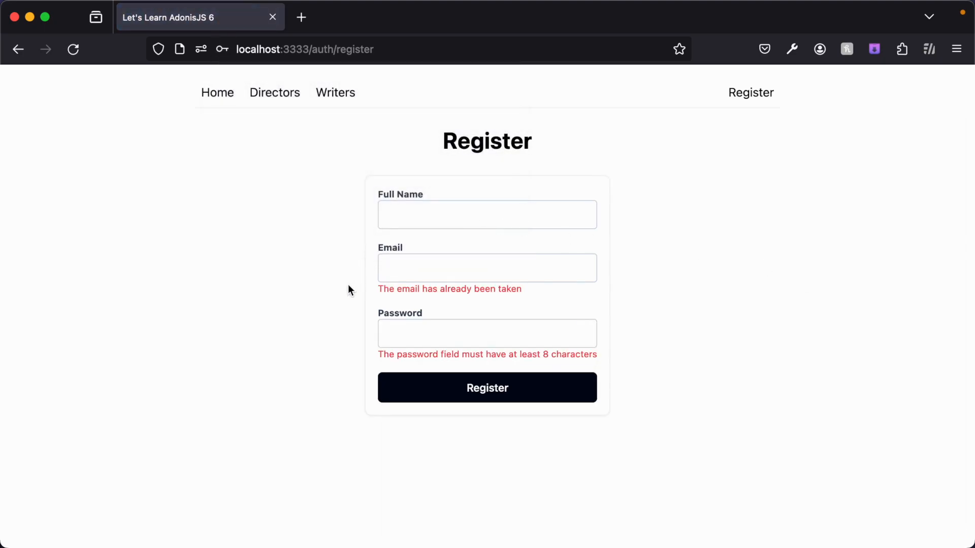